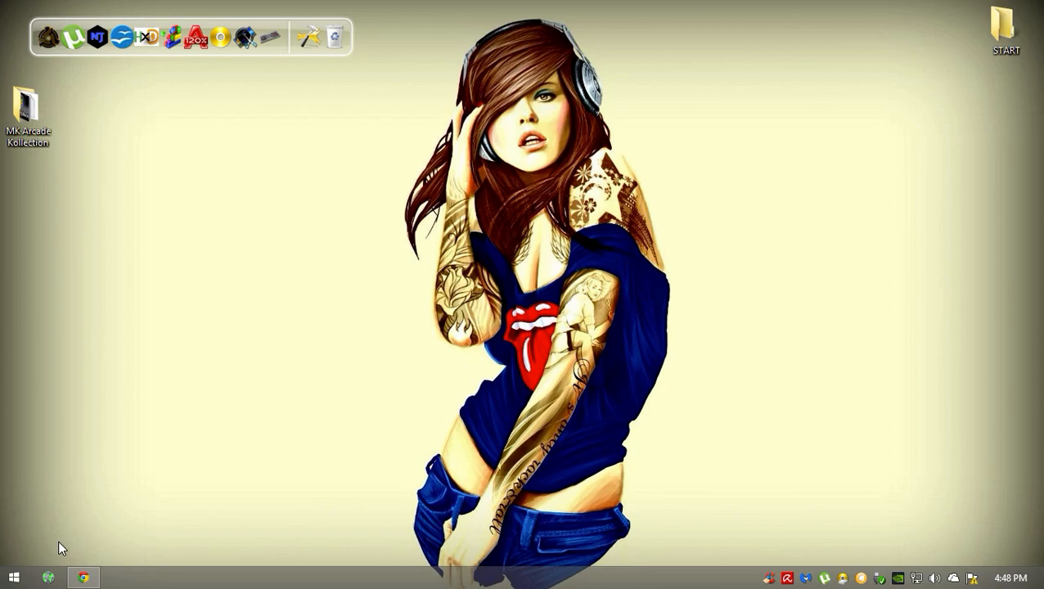
mouse_move(41, 122)
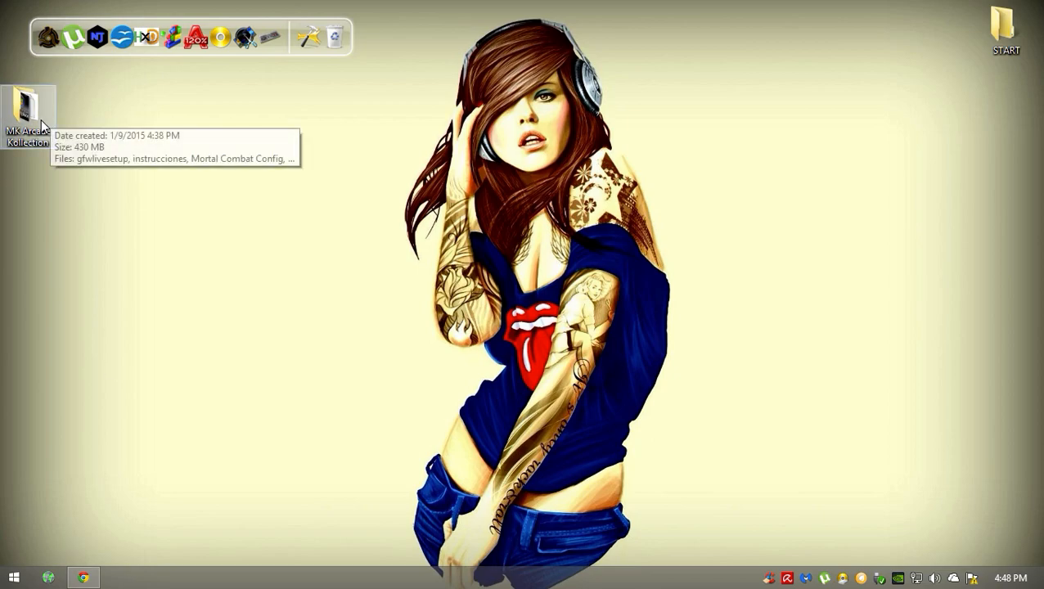
- Browse the MK Arcade Kollection download folder, then check the torrent download page in the browser
double_click(27, 113)
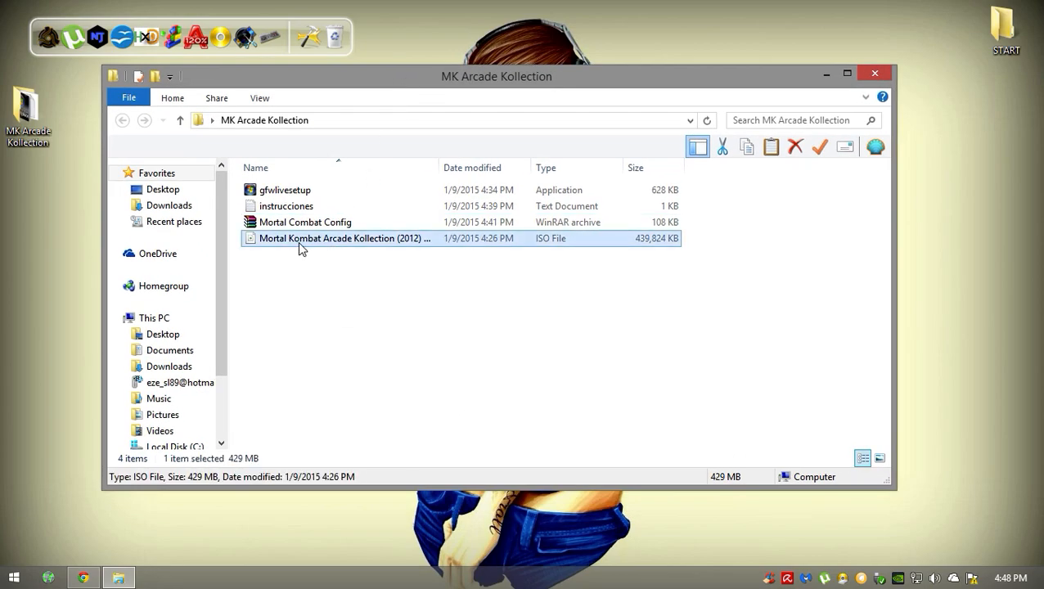
mouse_move(359, 239)
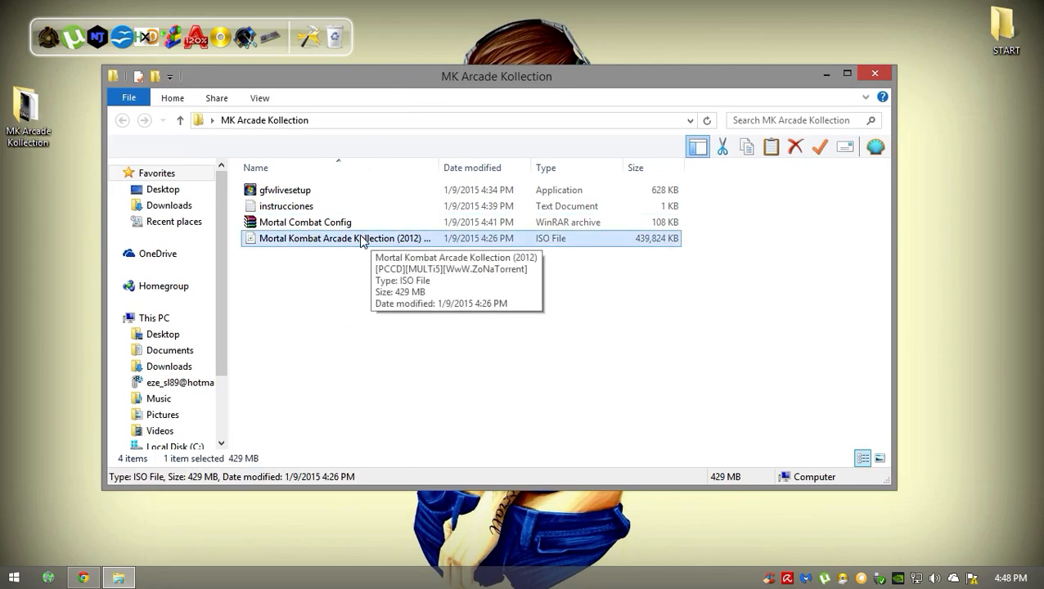
mouse_move(513, 157)
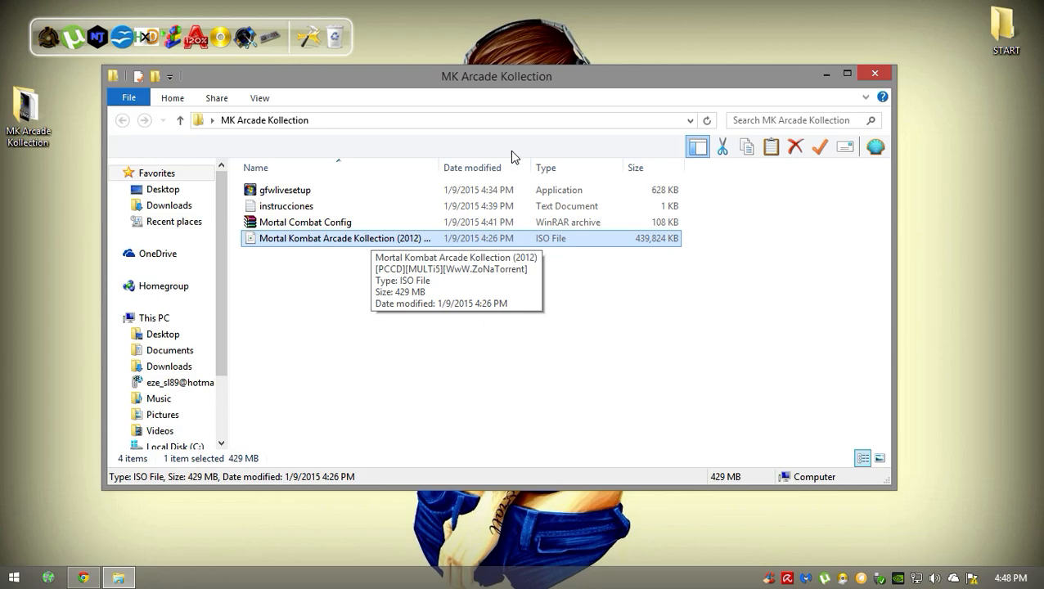
left_click_drag(498, 77, 487, 103)
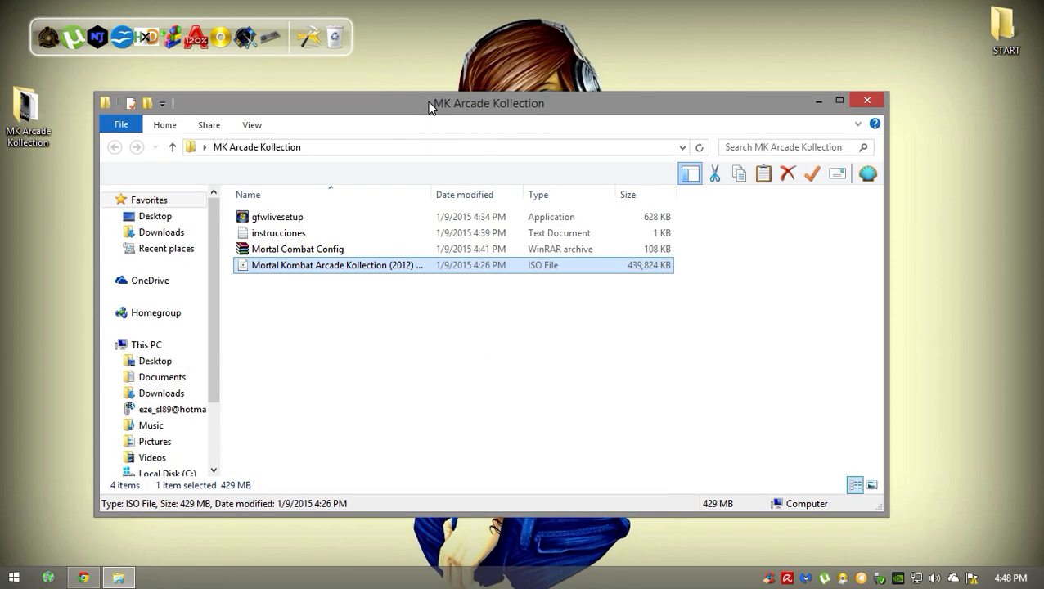
mouse_move(412, 136)
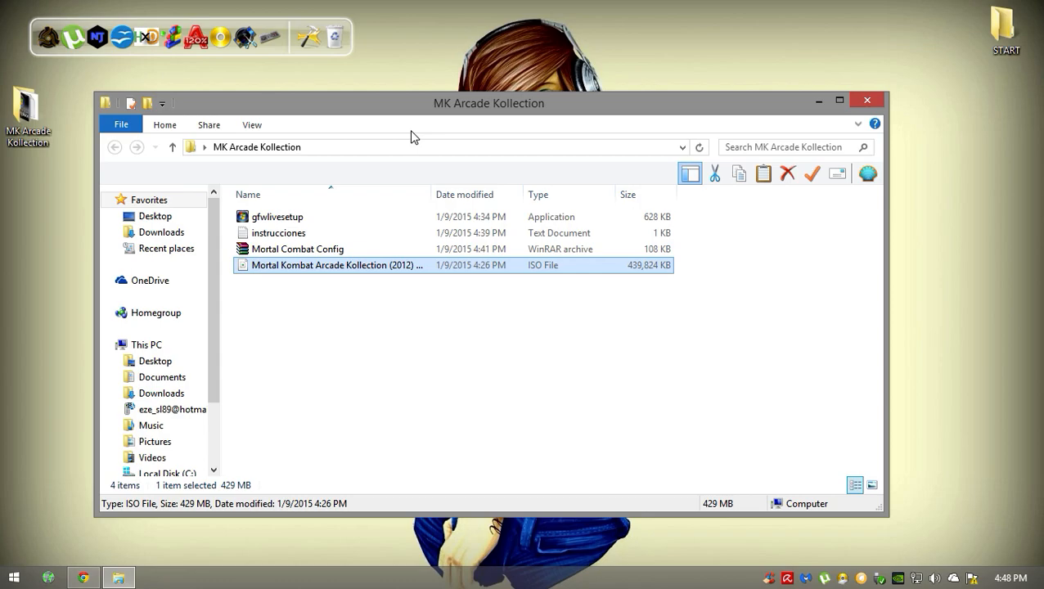
mouse_move(435, 115)
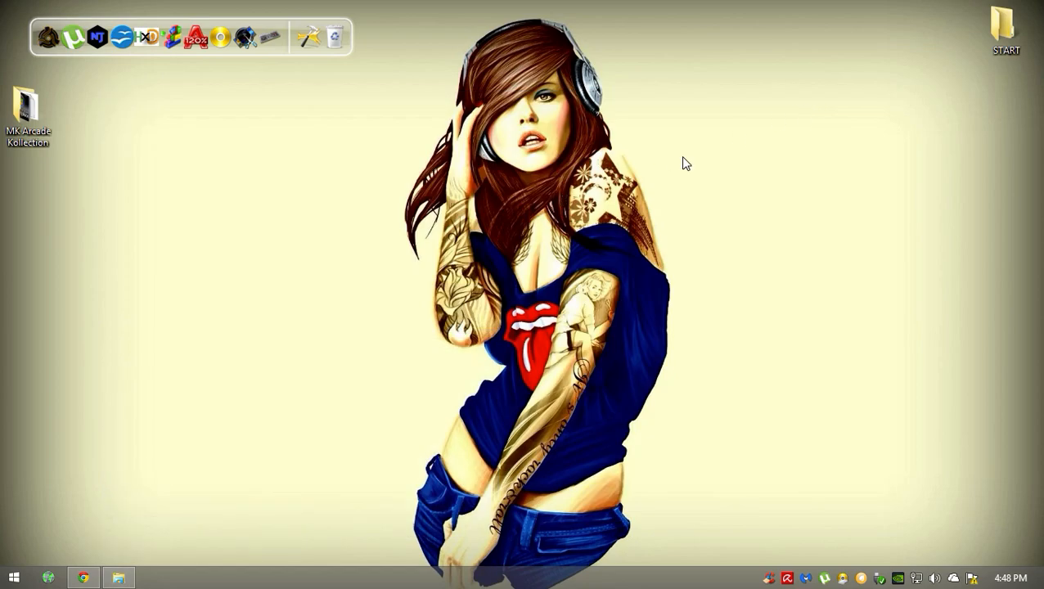
mouse_move(131, 491)
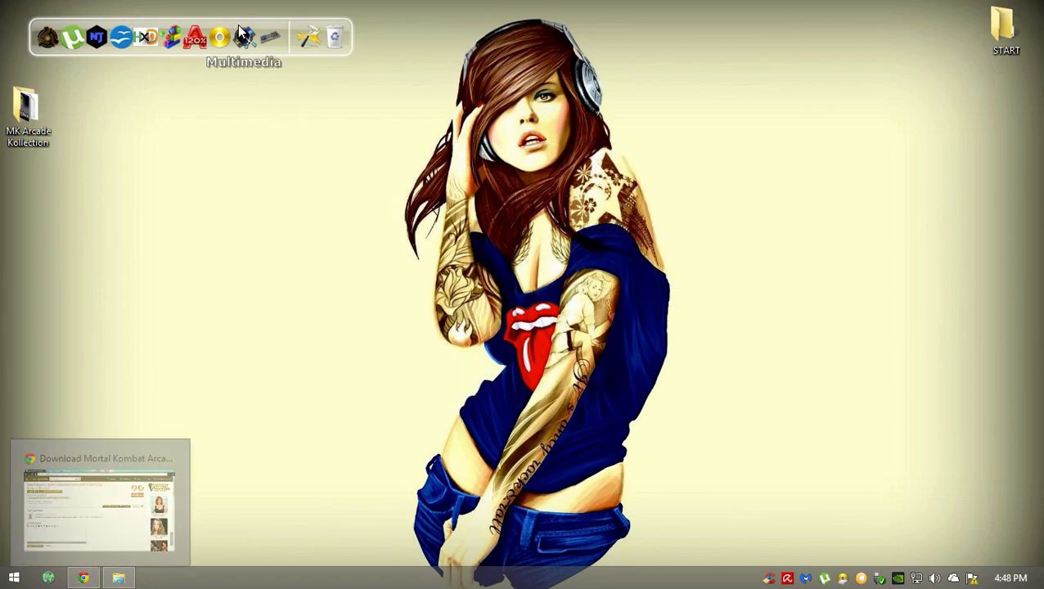
mouse_move(244, 38)
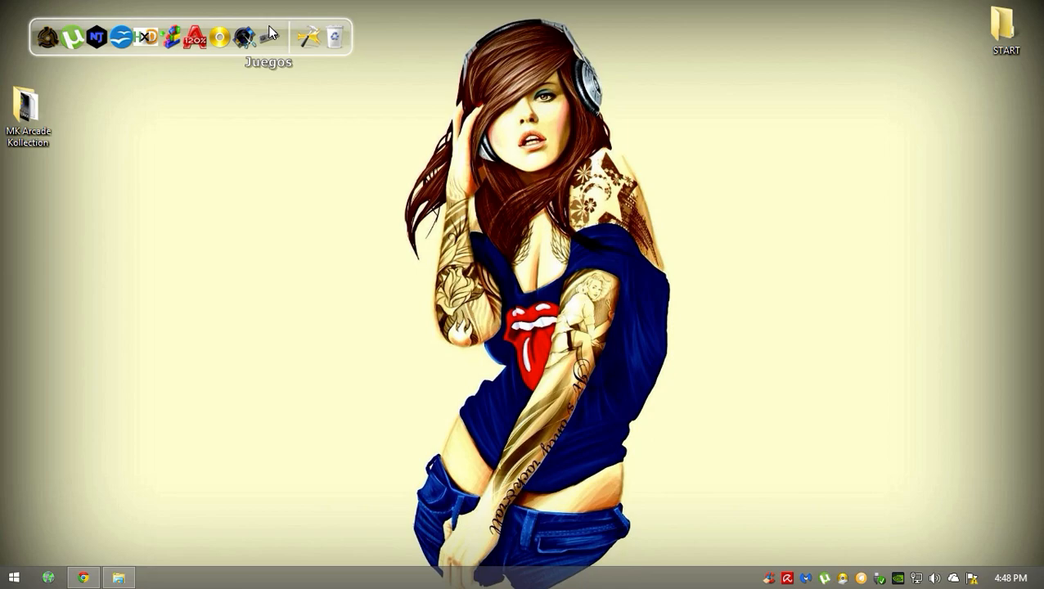
right_click(333, 36)
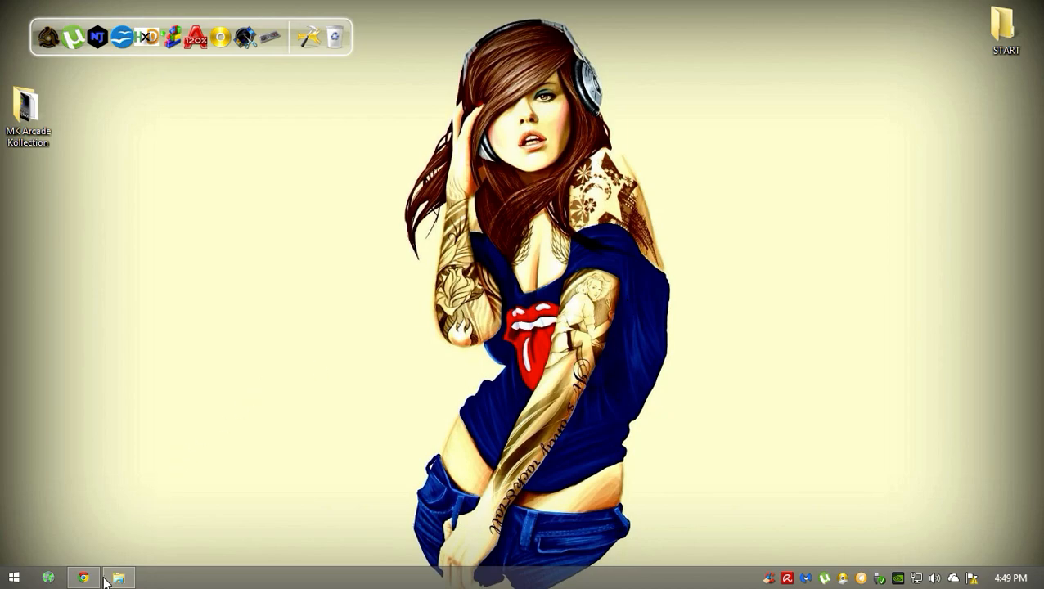
left_click(82, 576)
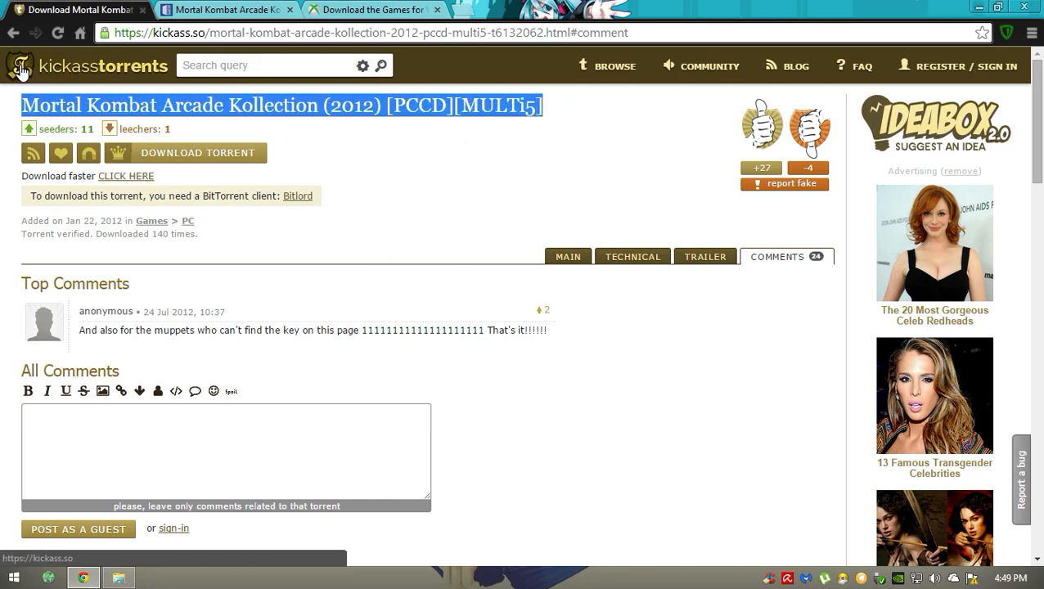
mouse_move(144, 84)
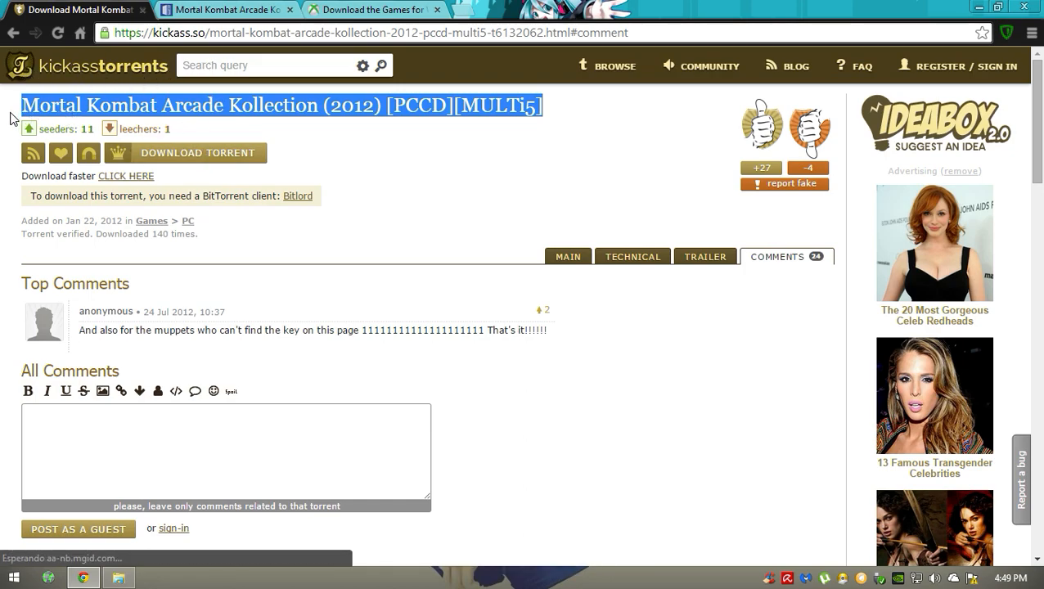
mouse_move(208, 163)
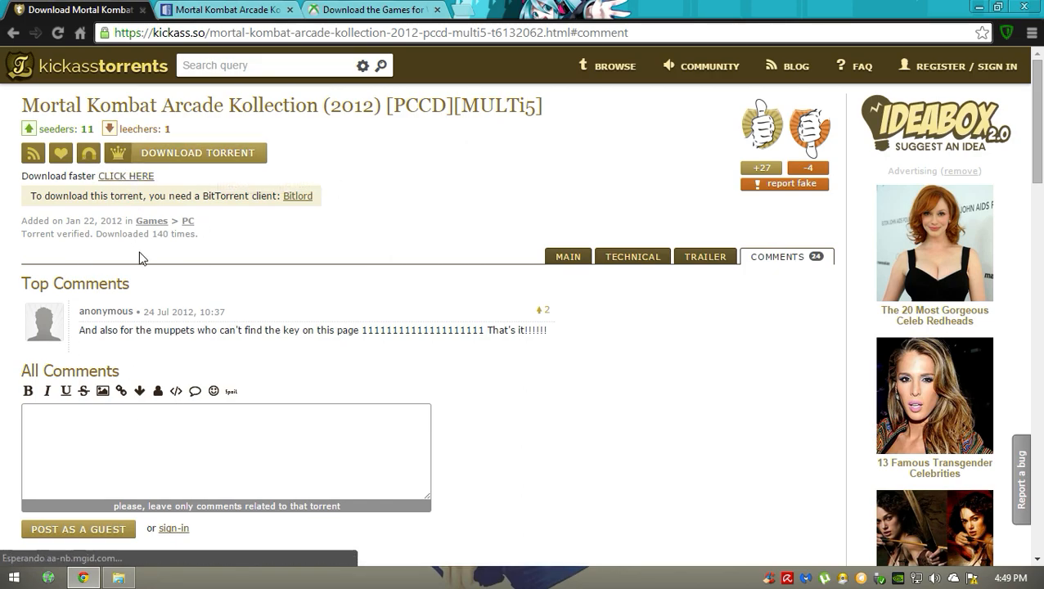
mouse_move(252, 248)
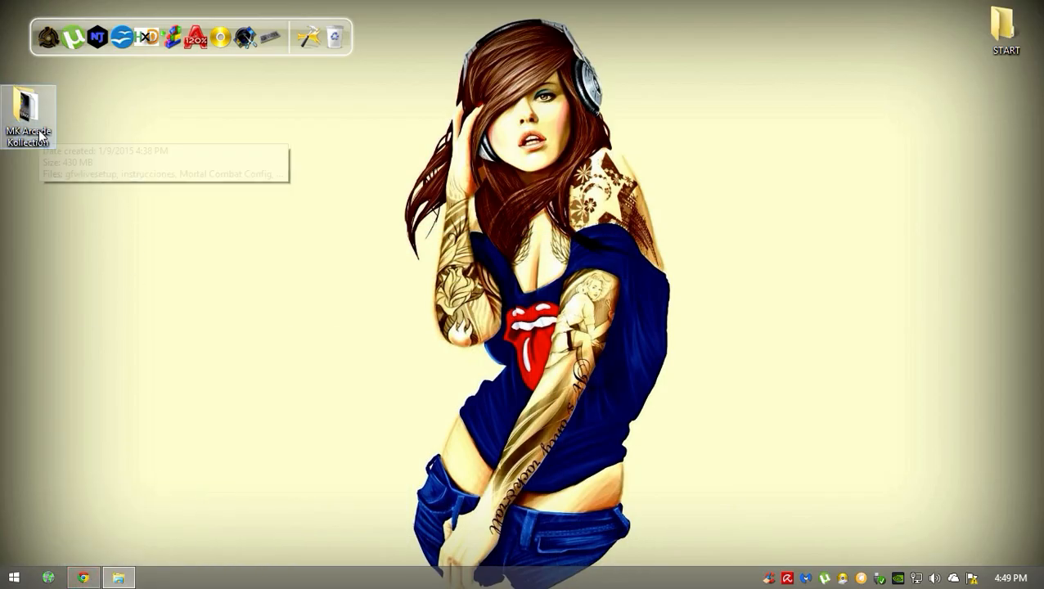
- Mount the game's ISO and browse into the Mortal Kombat Arcade Kollection (2012) folder on drive E:
double_click(27, 115)
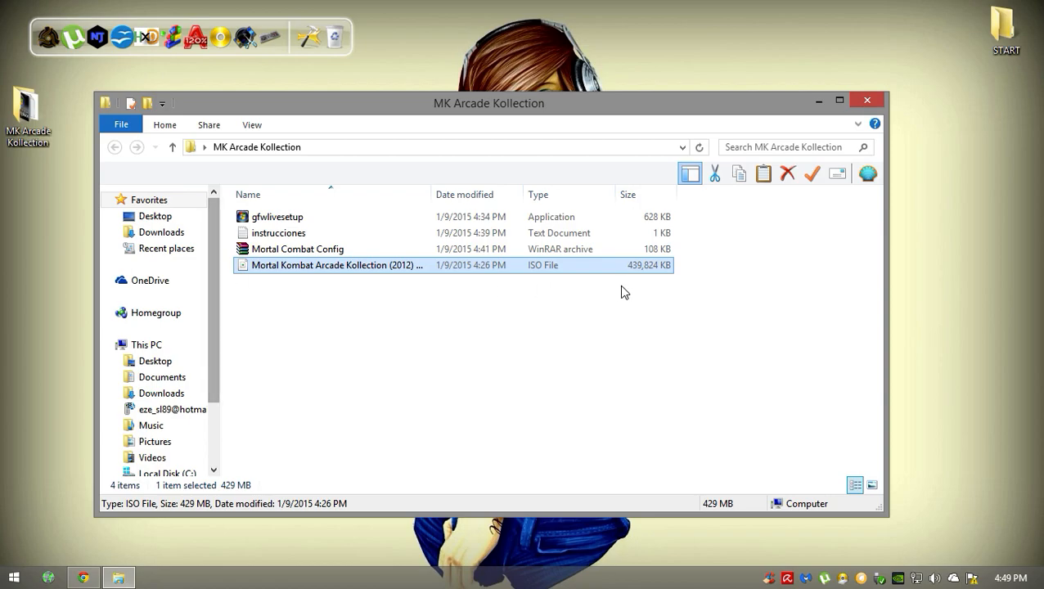
mouse_move(459, 316)
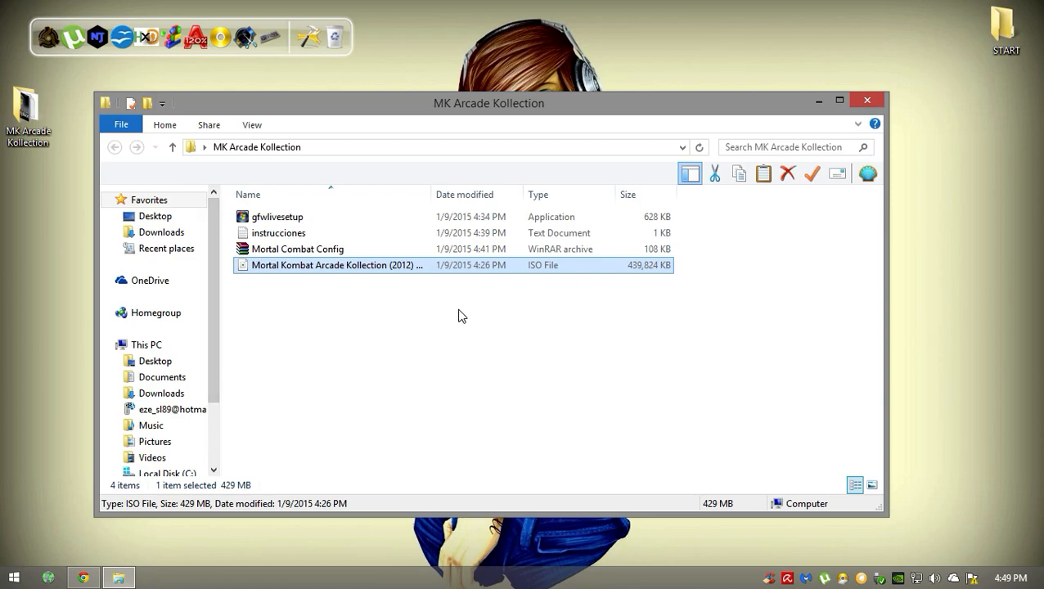
right_click(336, 265)
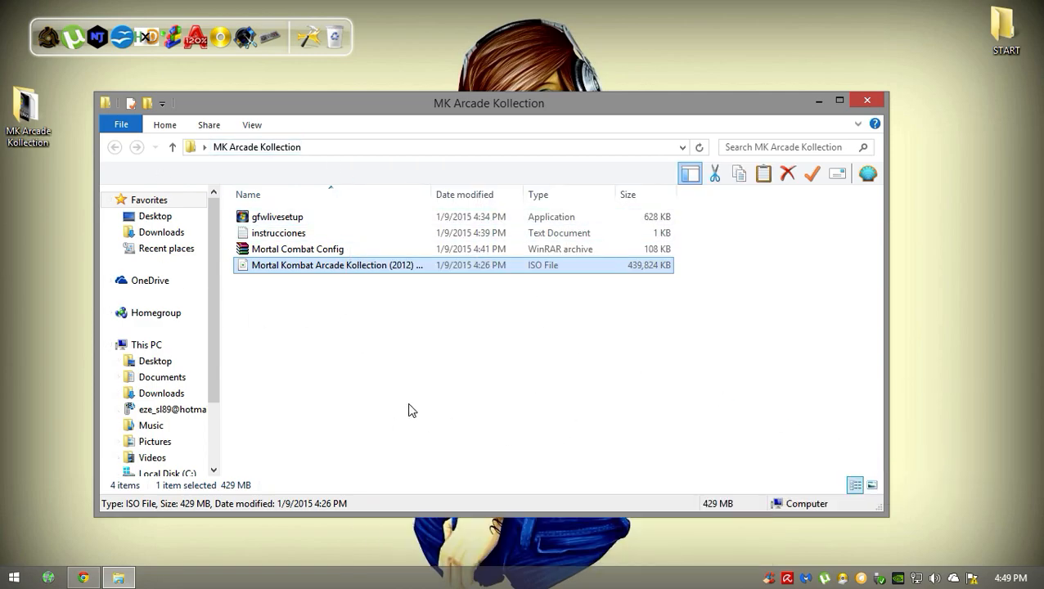
mouse_move(343, 322)
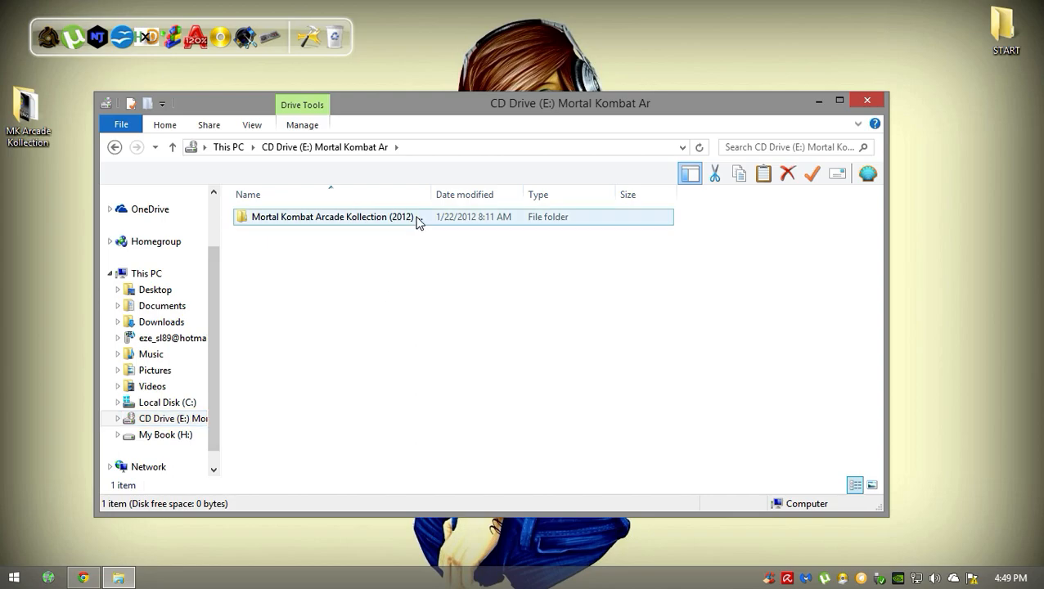
double_click(332, 216)
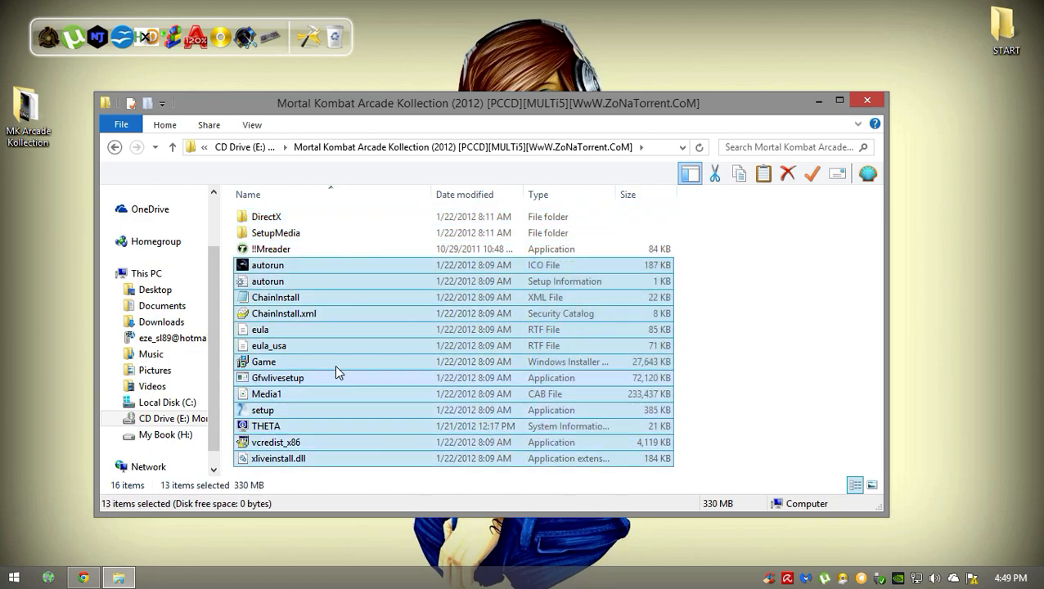
- Look over the Game installer package and setup application on the mounted disc
left_click(263, 362)
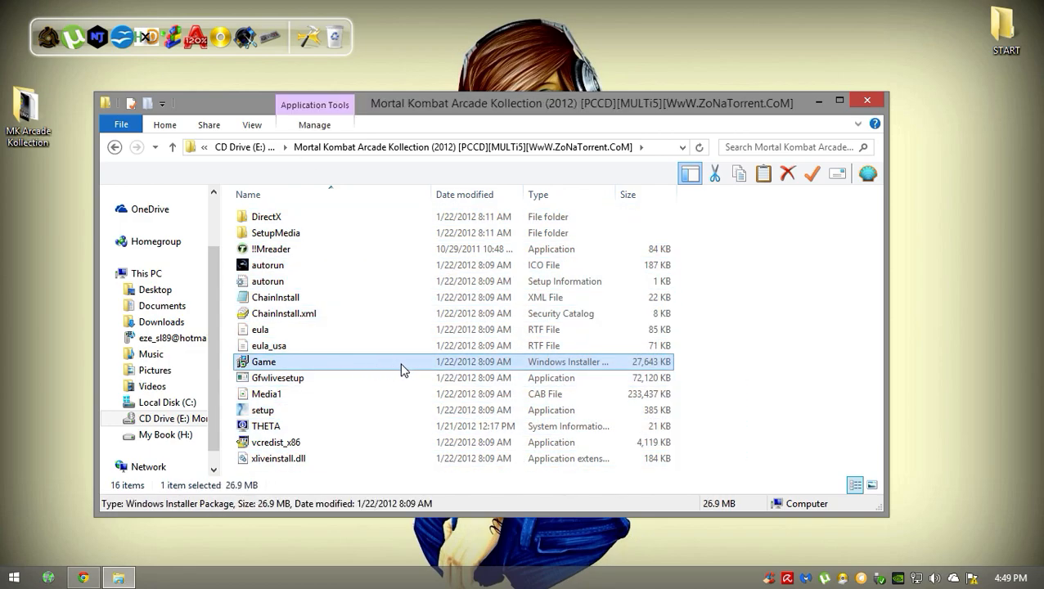
left_click(262, 409)
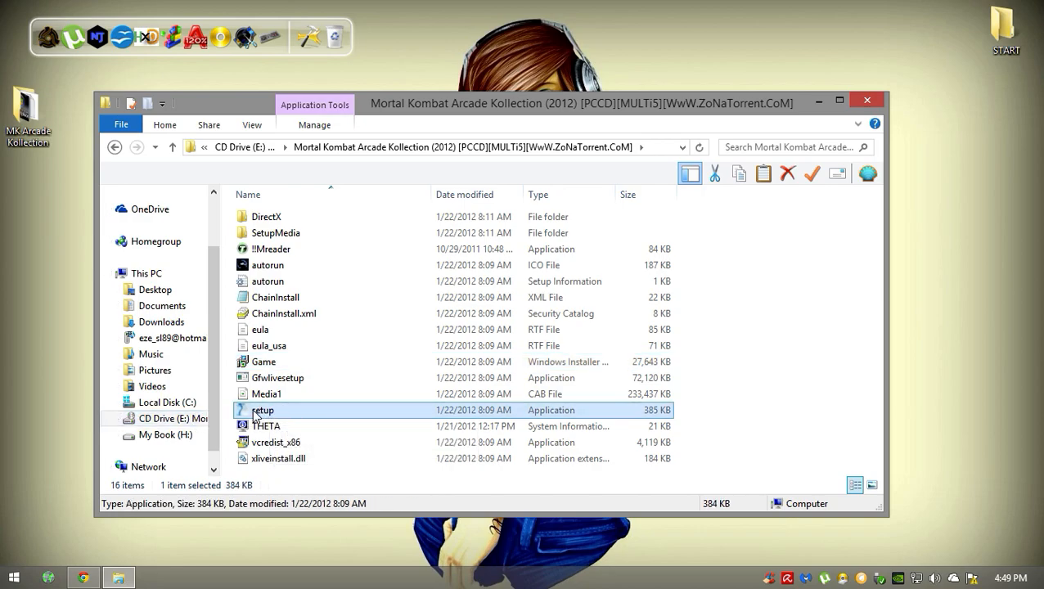
mouse_move(299, 414)
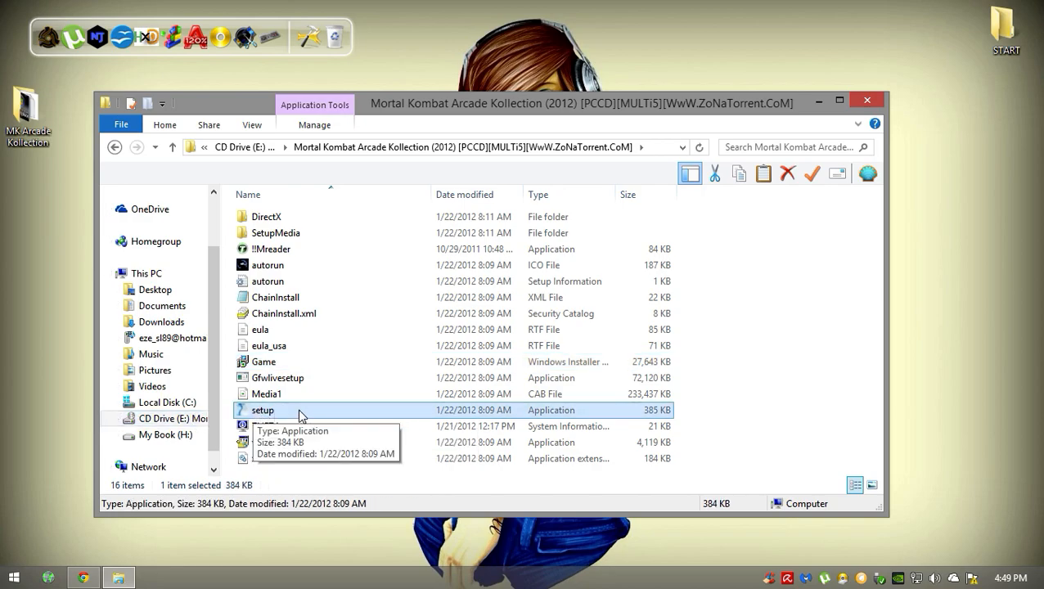
mouse_move(285, 419)
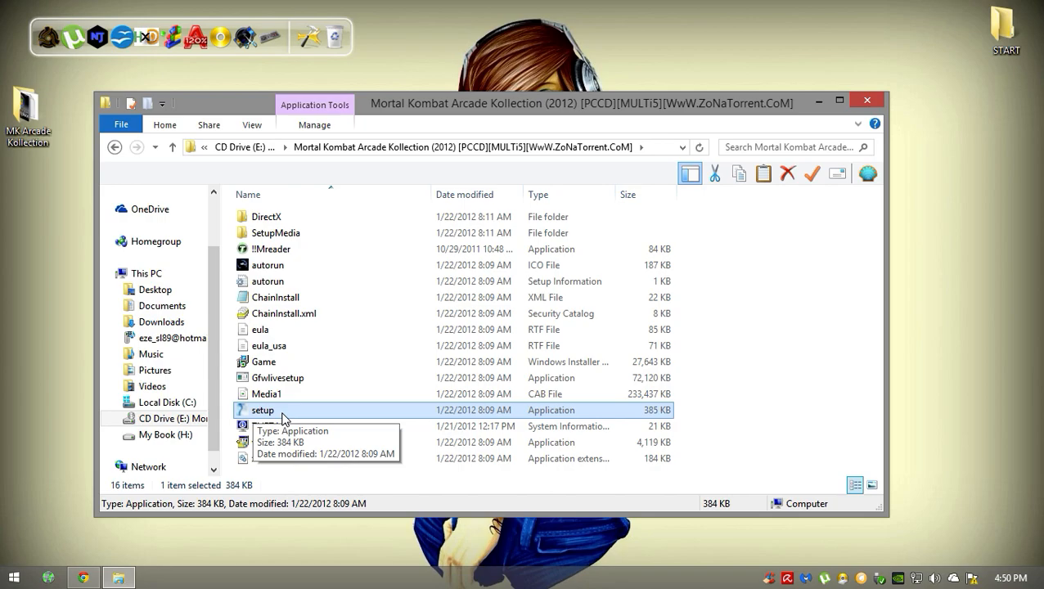
mouse_move(351, 345)
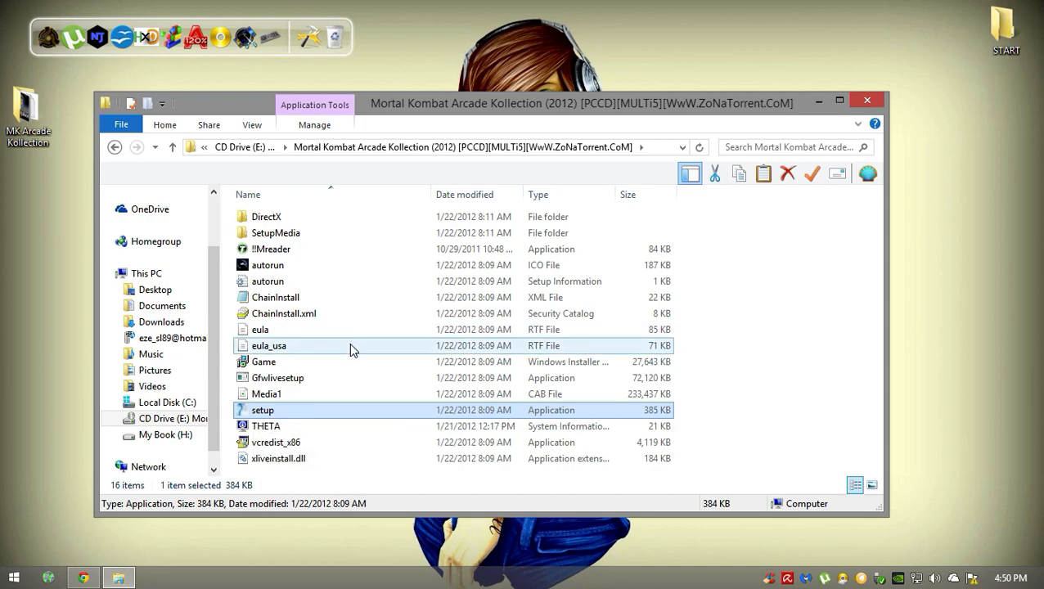
mouse_move(270, 422)
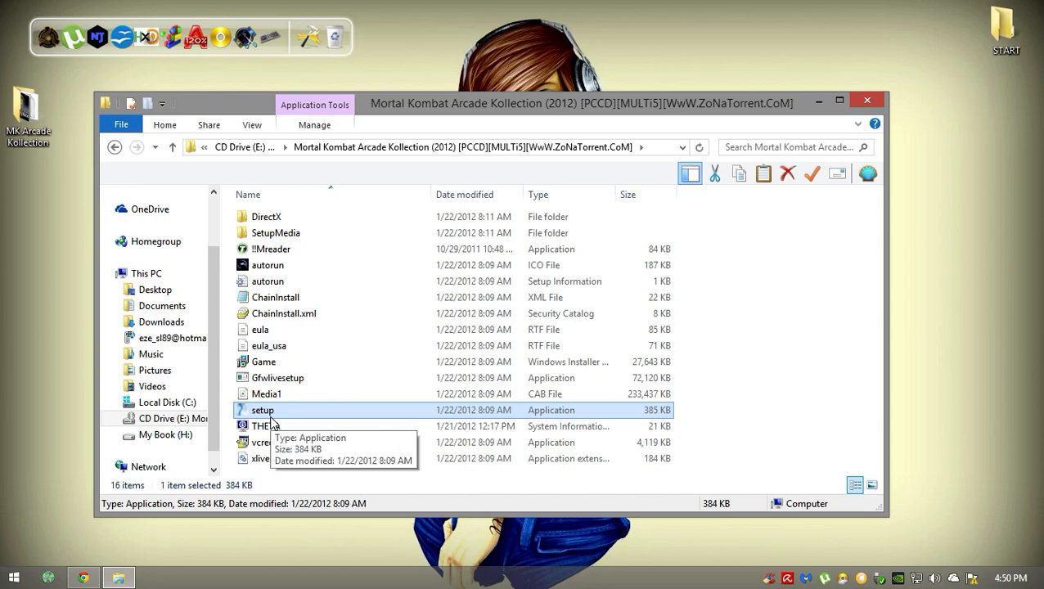
mouse_move(674, 360)
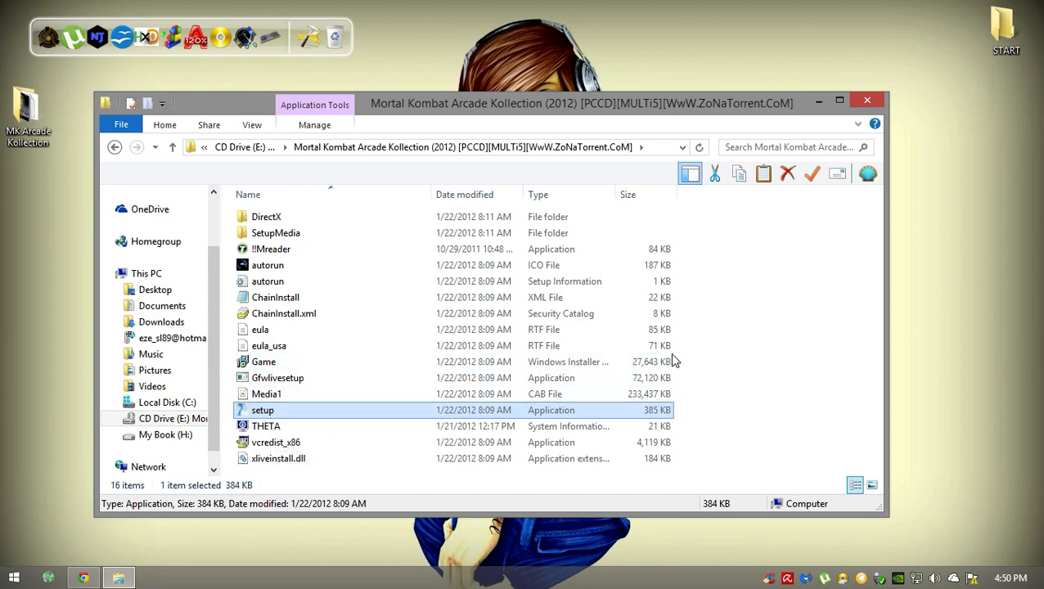
left_click(262, 361)
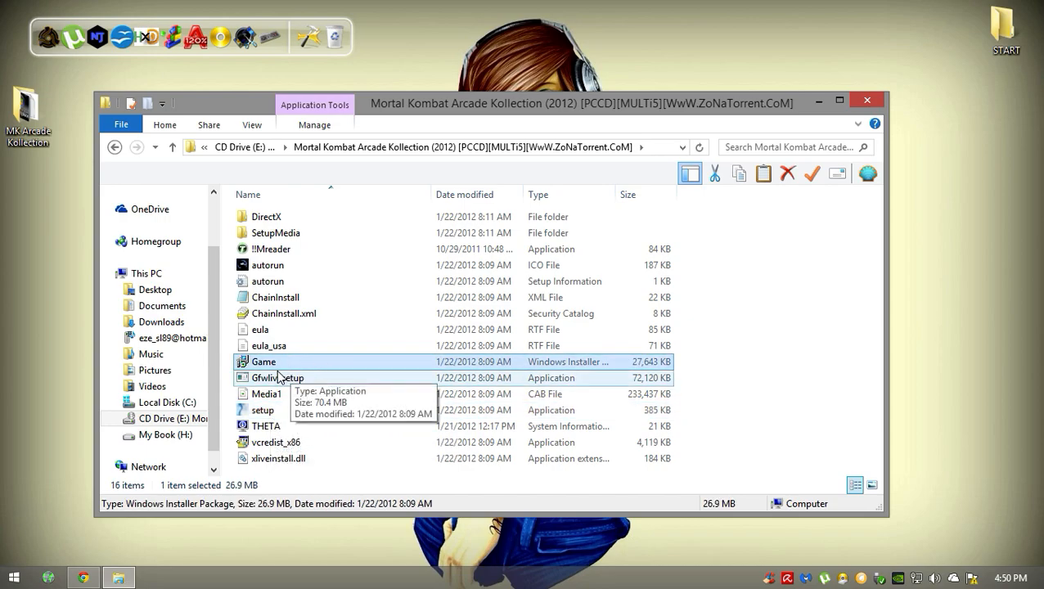
mouse_move(342, 368)
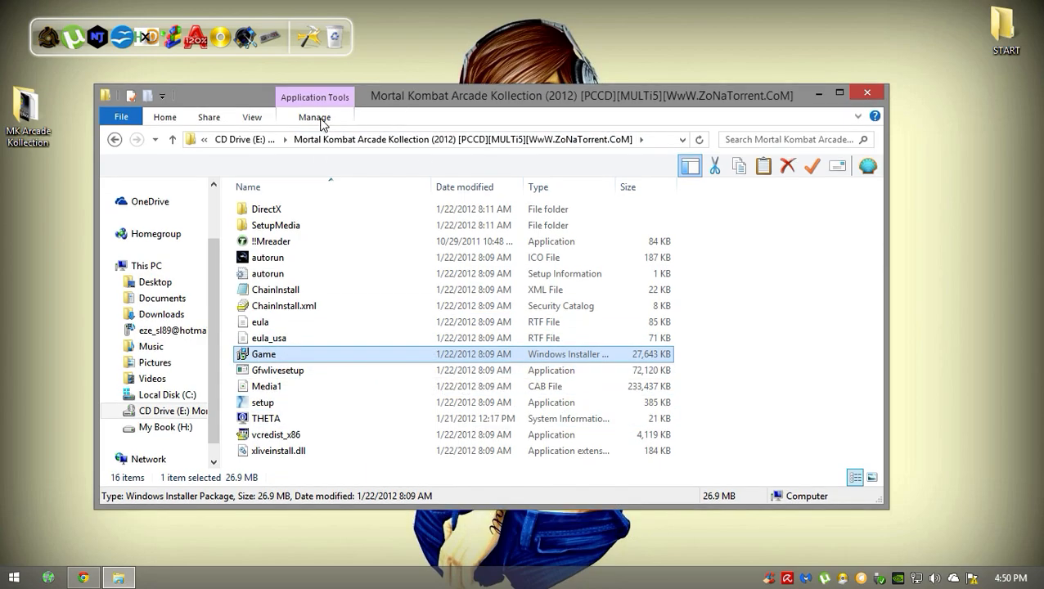
left_click(114, 139)
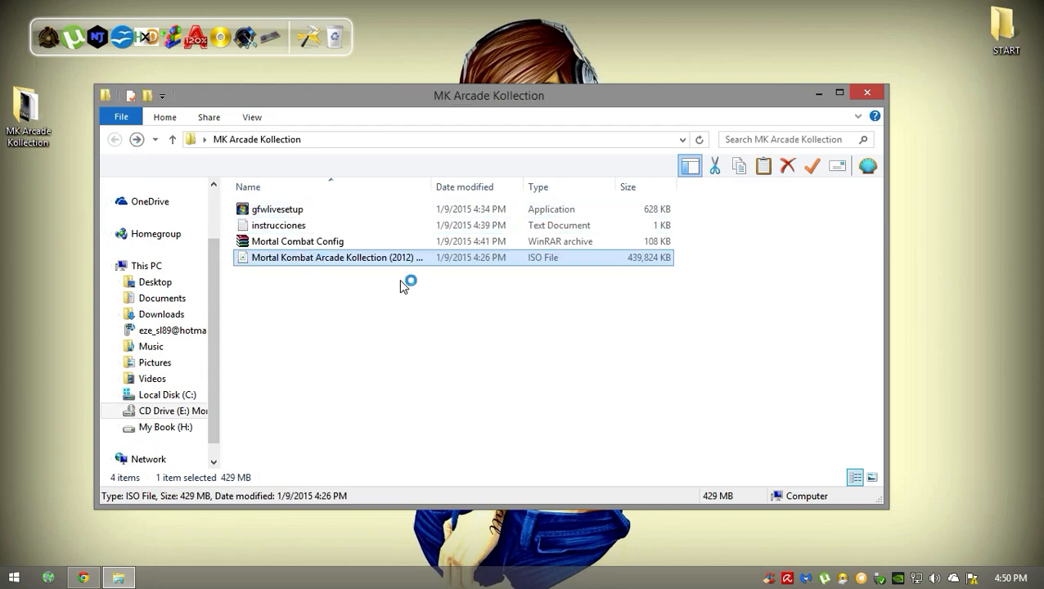
mouse_move(296, 333)
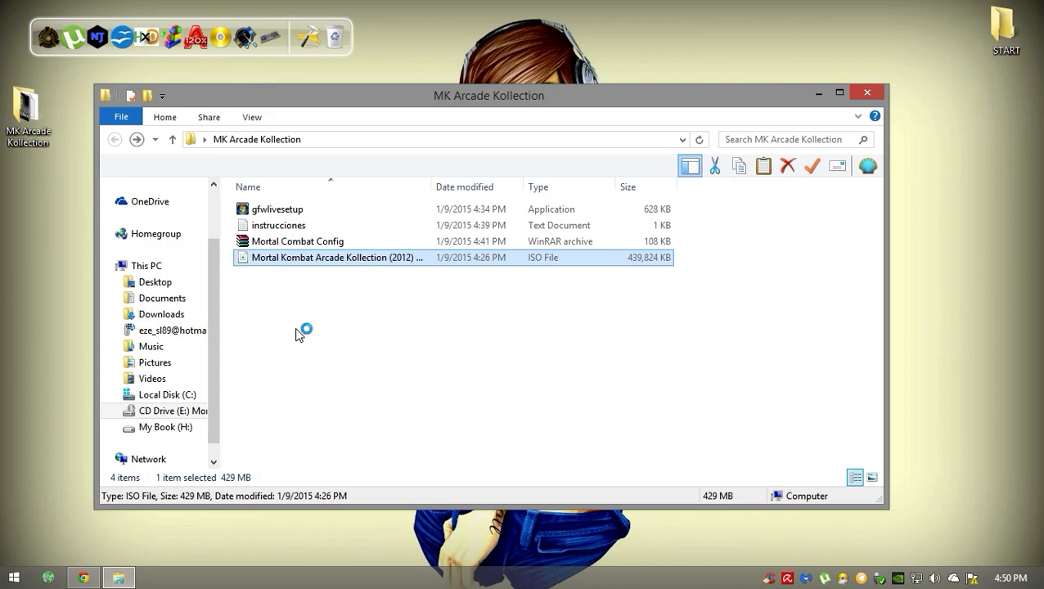
mouse_move(298, 336)
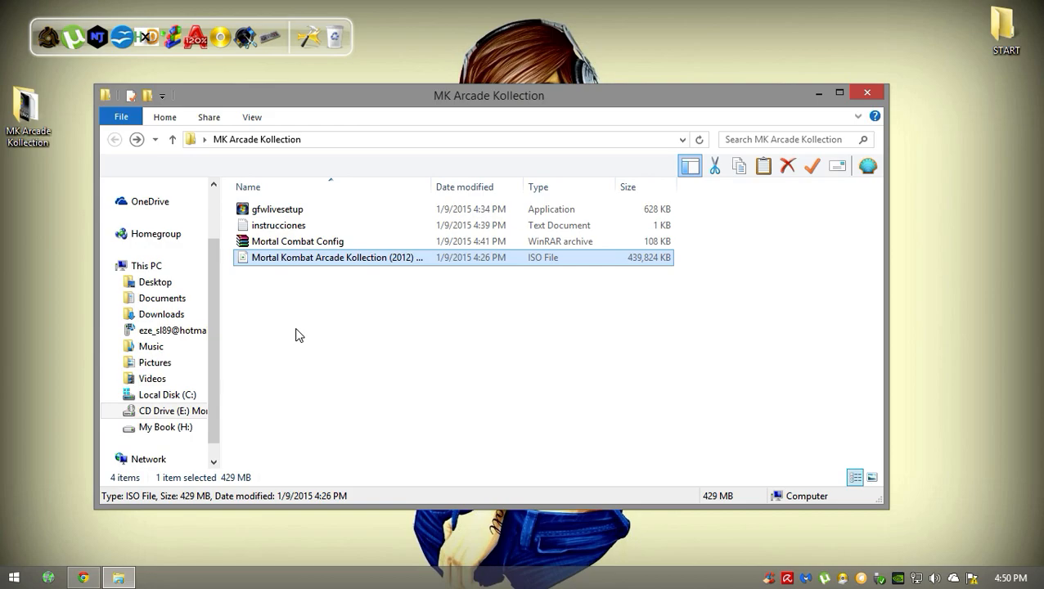
key("ctrl+a")
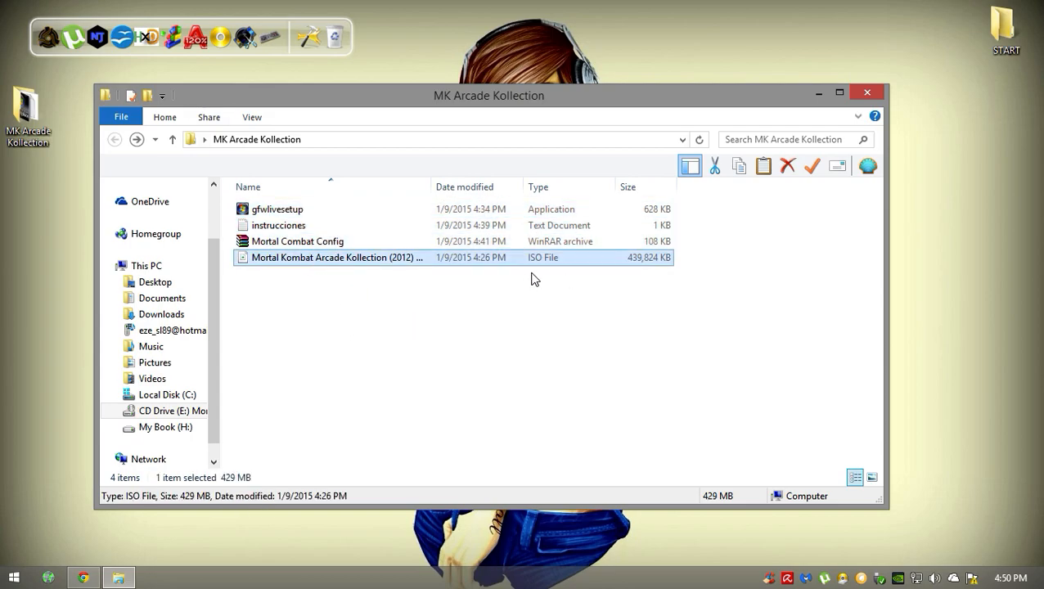
left_click(277, 210)
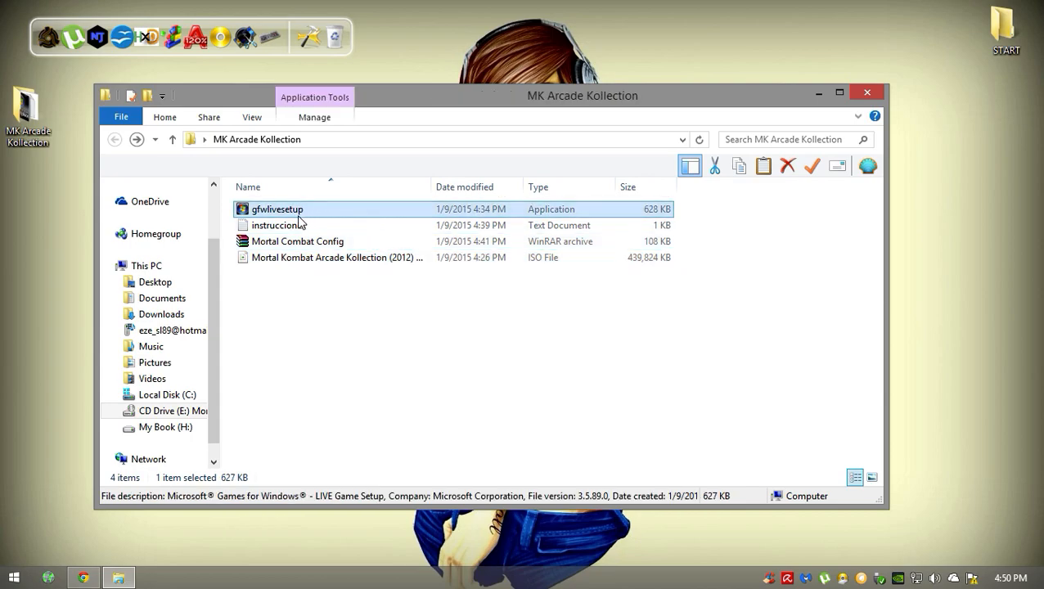
mouse_move(270, 209)
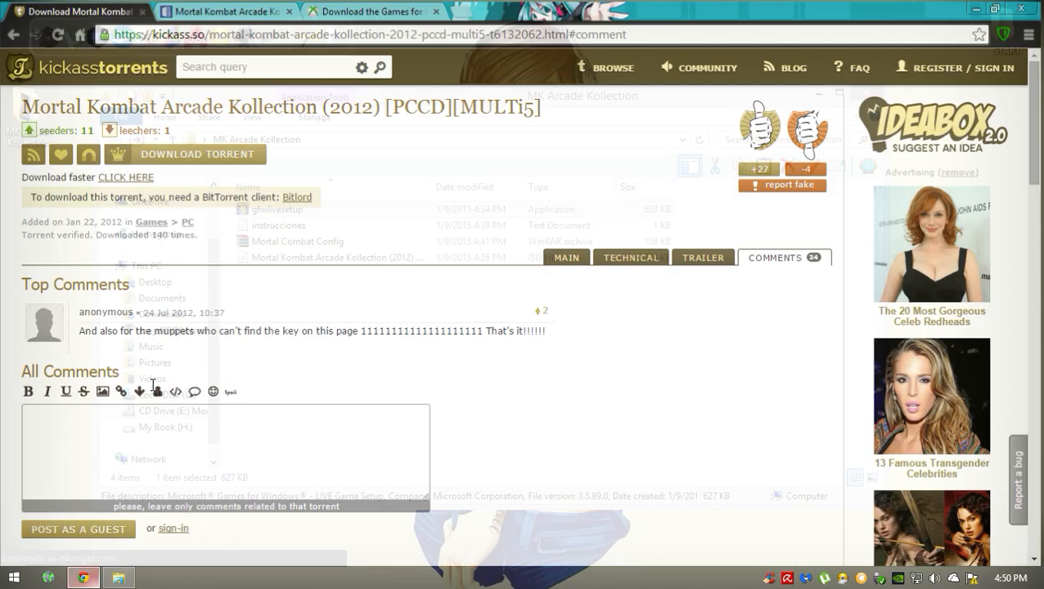
- Review the xbox.com Games for Windows Marketplace Client page down to Download, then return to the game folder
left_click(373, 10)
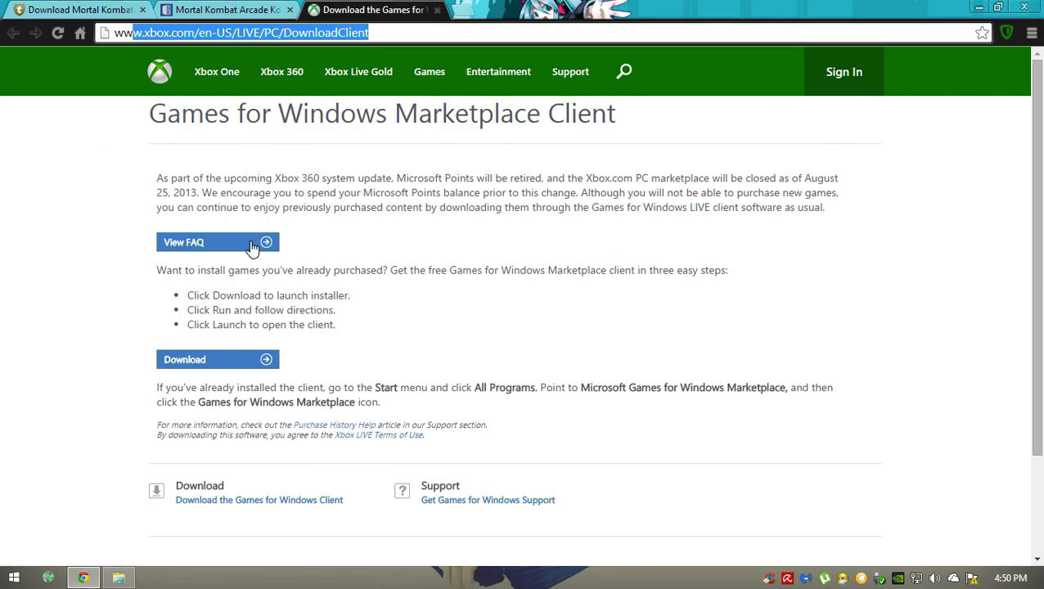
mouse_move(598, 138)
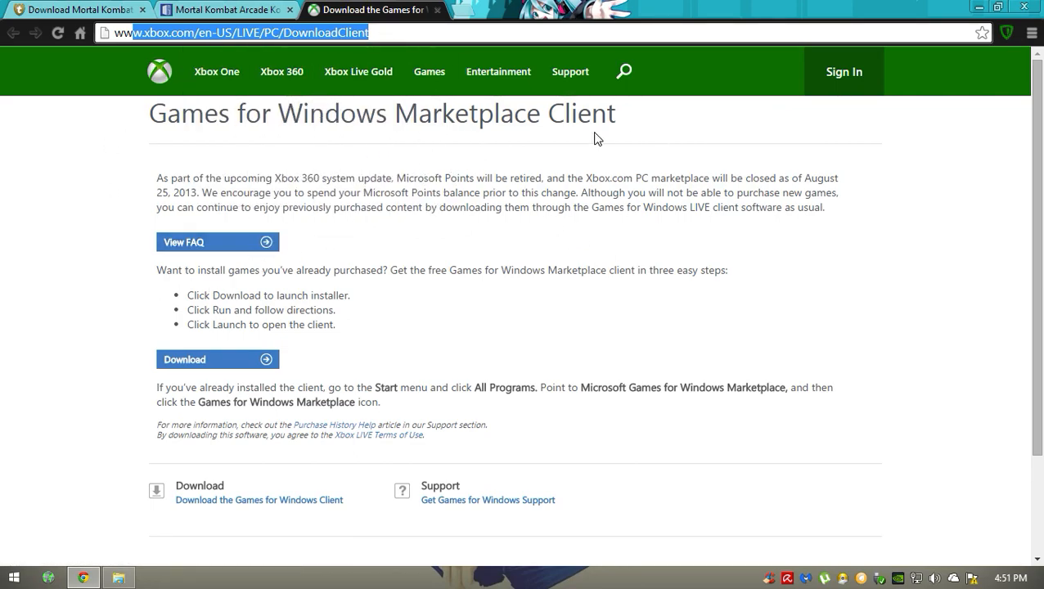
scroll("down", 3)
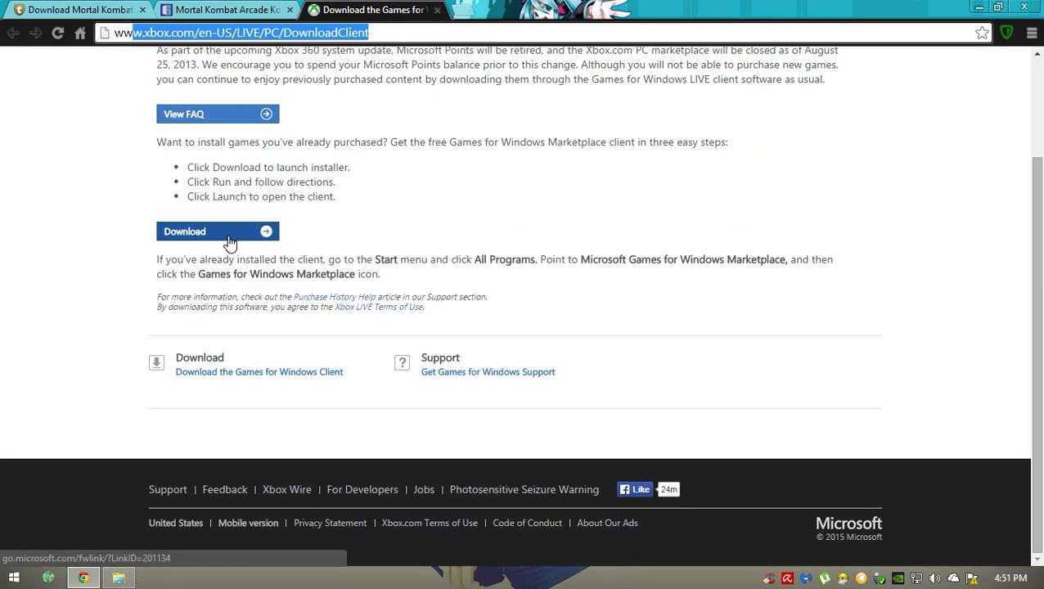
mouse_move(85, 577)
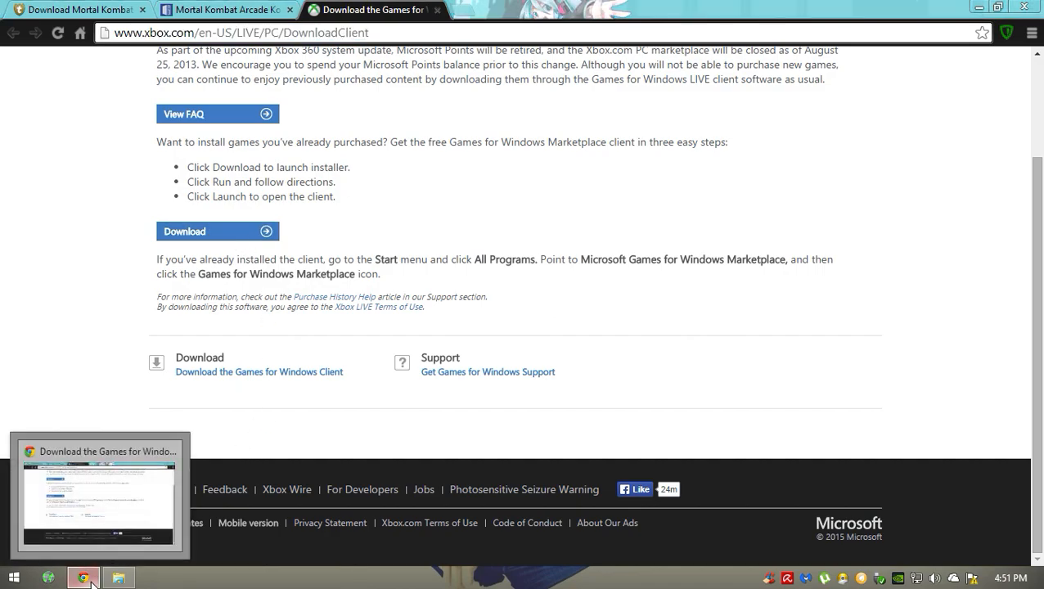
left_click(118, 578)
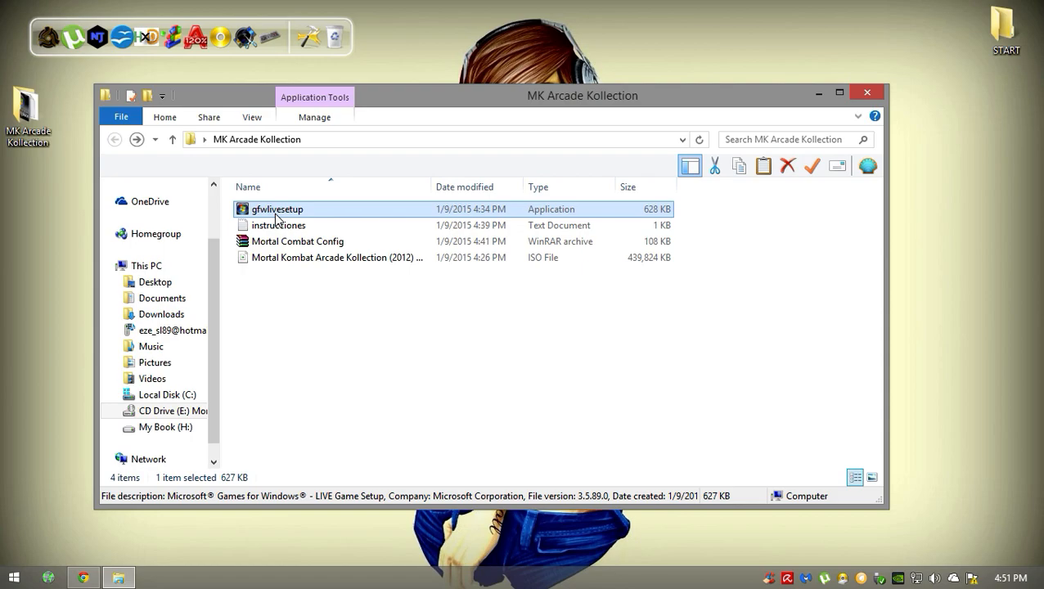
mouse_move(276, 209)
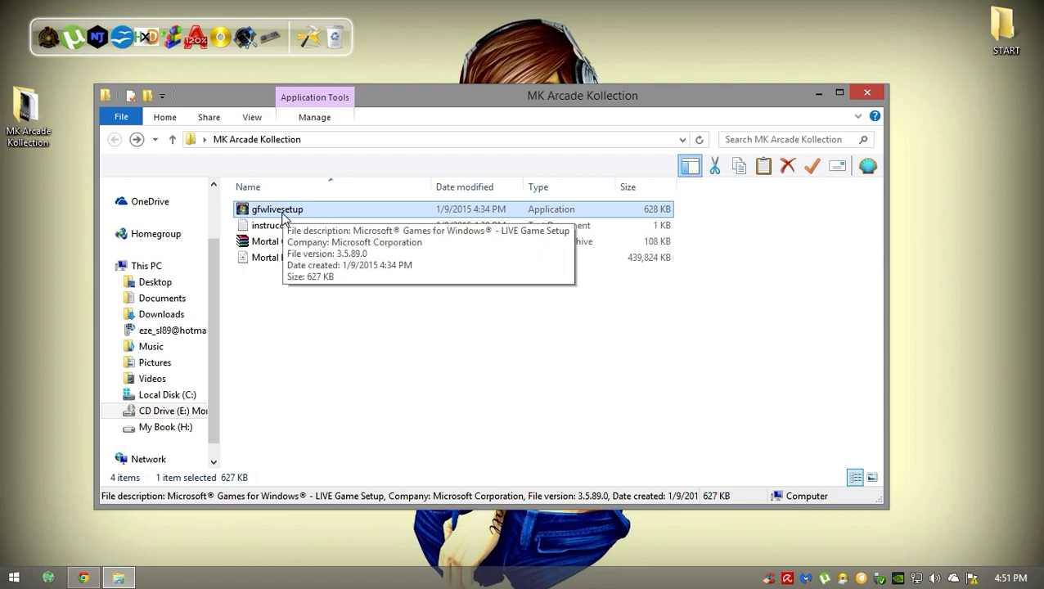
mouse_move(507, 121)
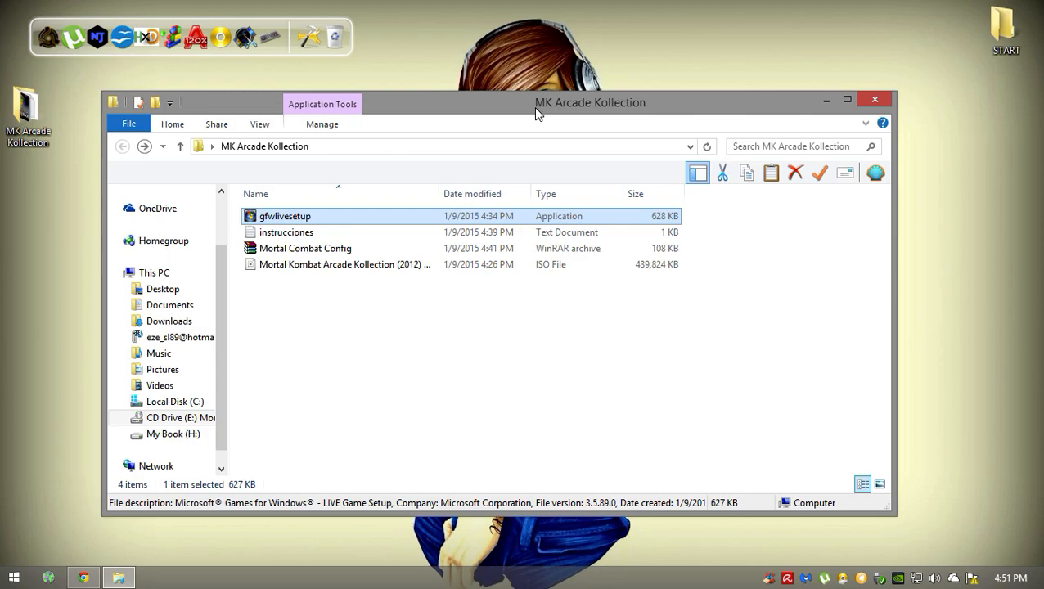
mouse_move(525, 338)
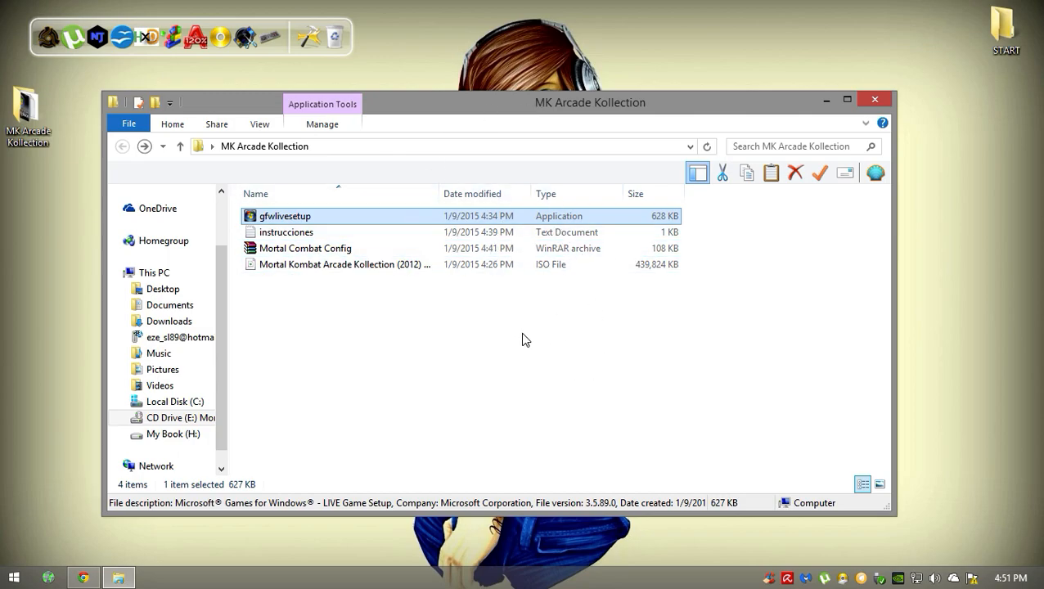
mouse_move(380, 237)
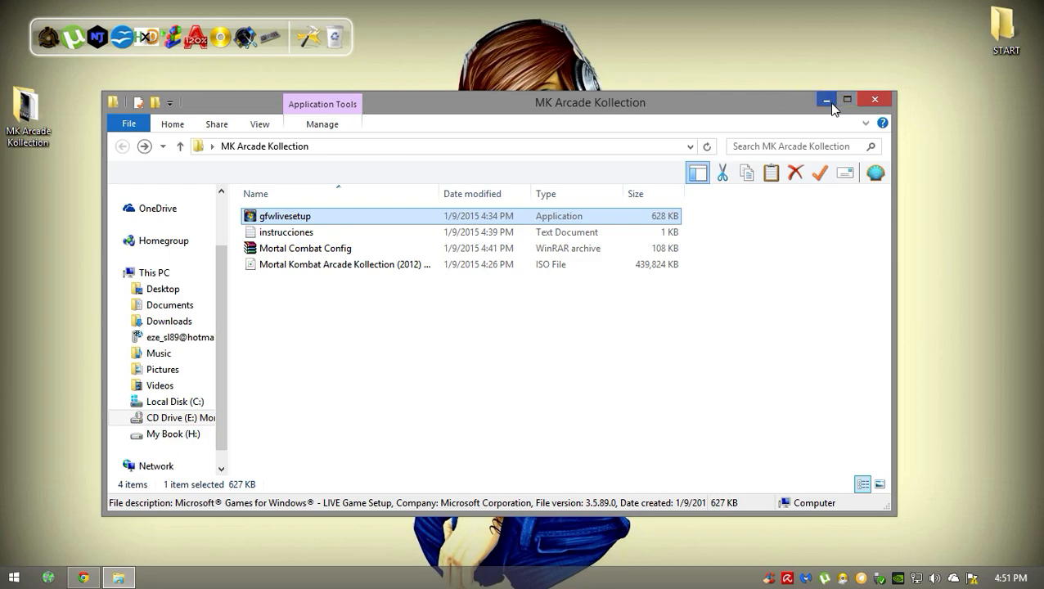
mouse_move(449, 301)
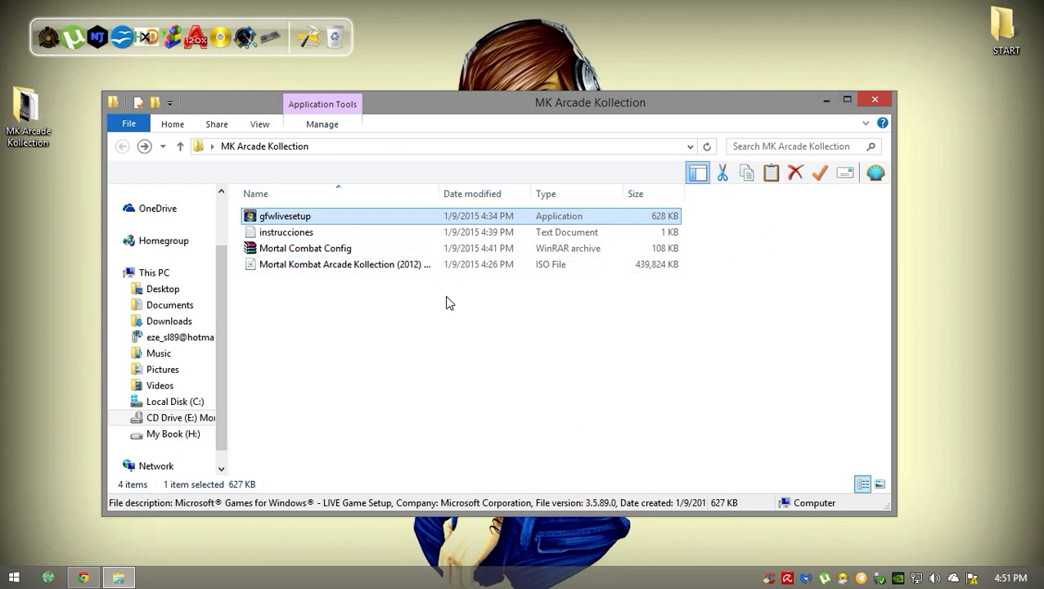
mouse_move(484, 362)
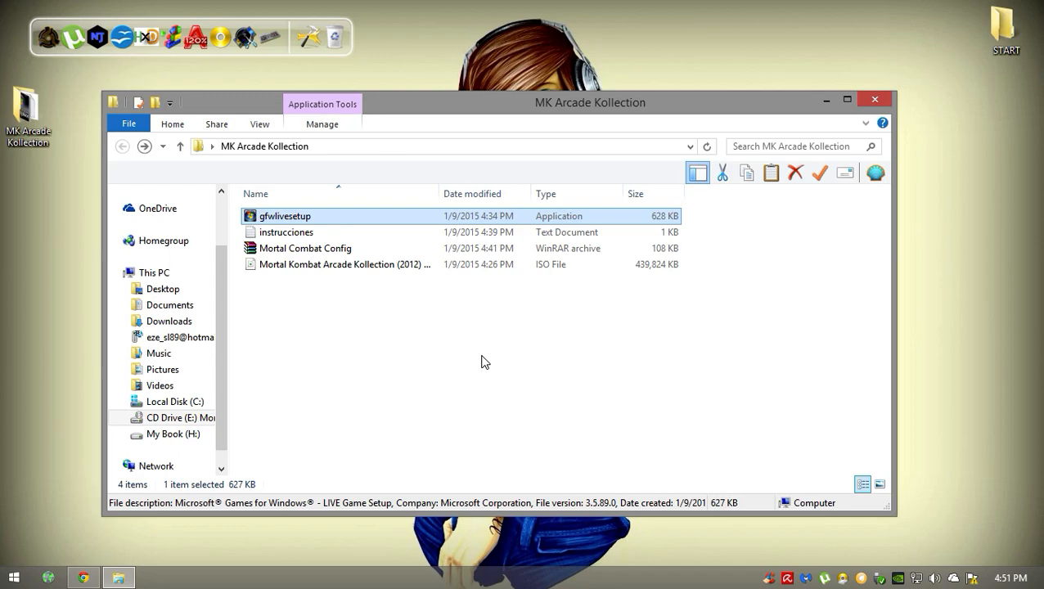
mouse_move(456, 298)
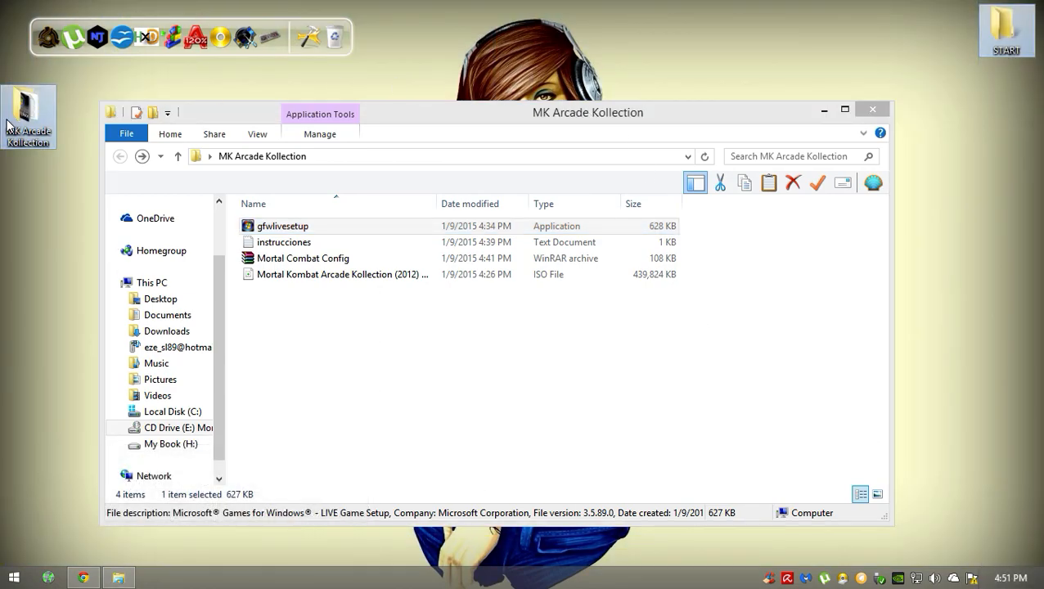
mouse_move(422, 354)
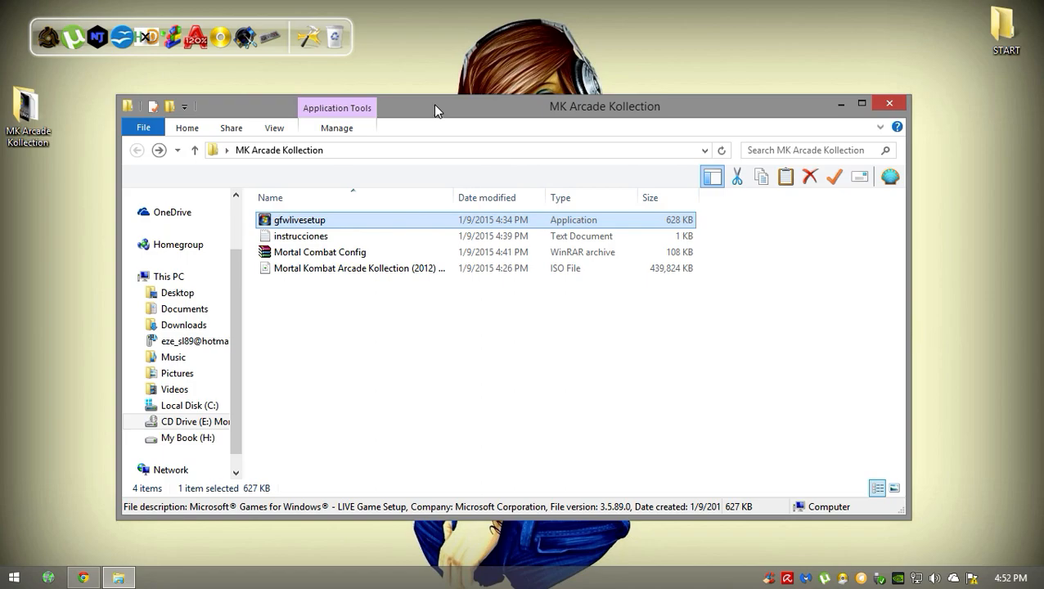
mouse_move(376, 252)
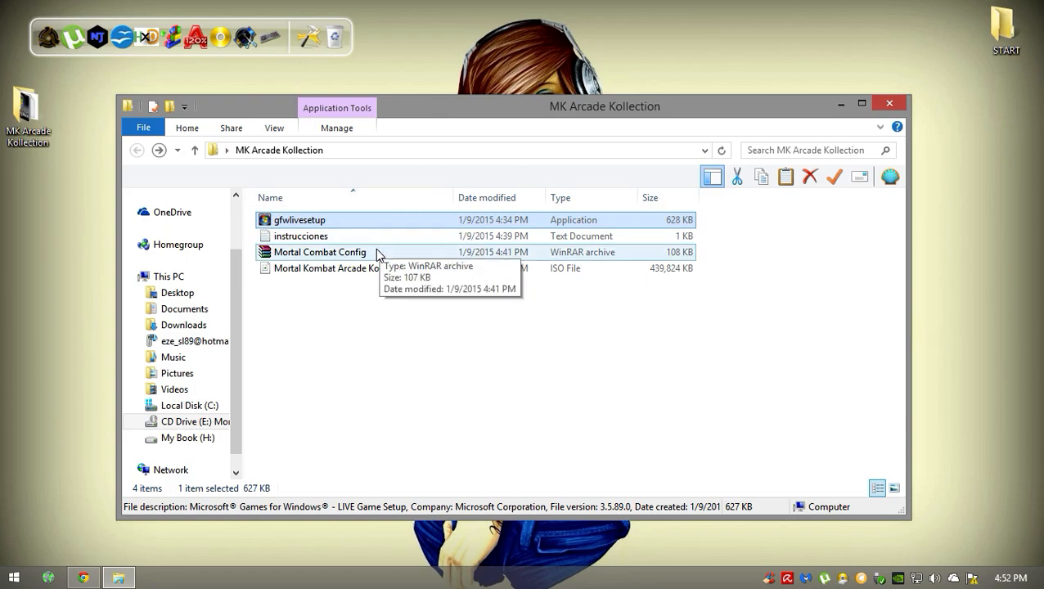
- Browse into WB Games > Mortal Kombat Arcade Kollection and look inside its BINARIES folder
left_click(319, 252)
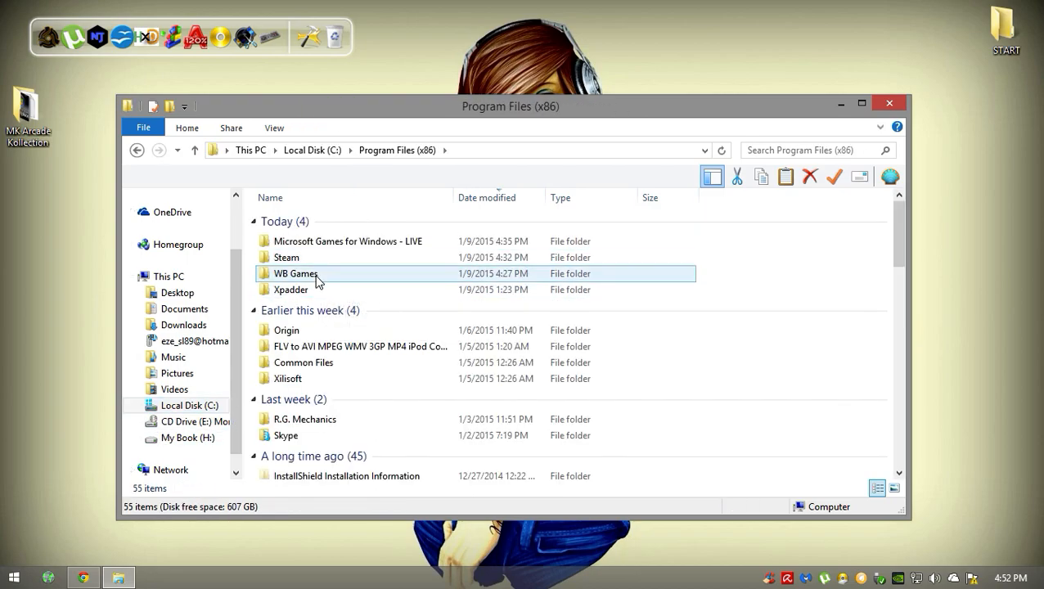
double_click(293, 273)
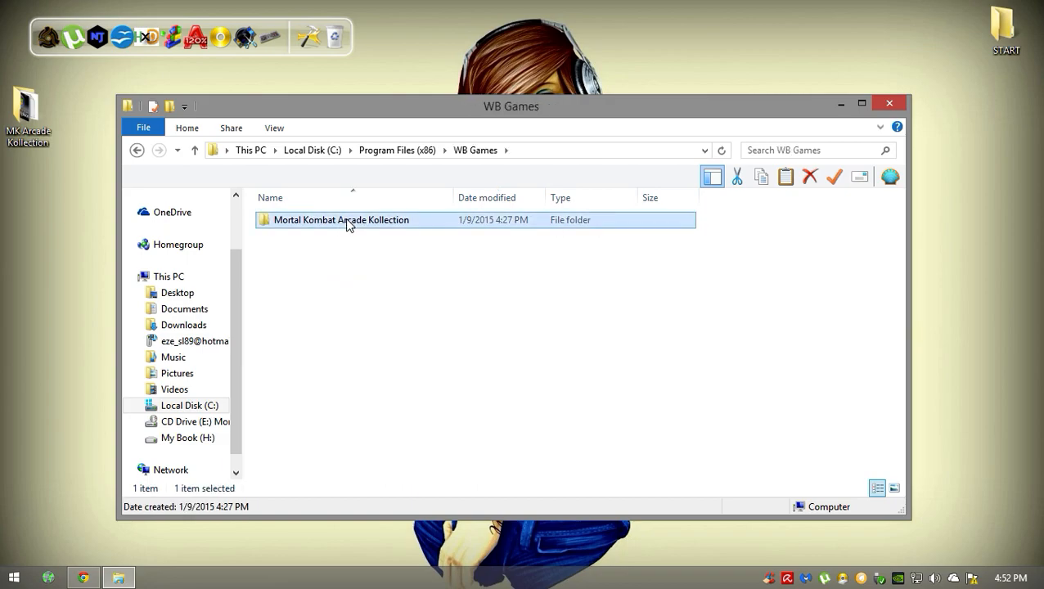
double_click(341, 220)
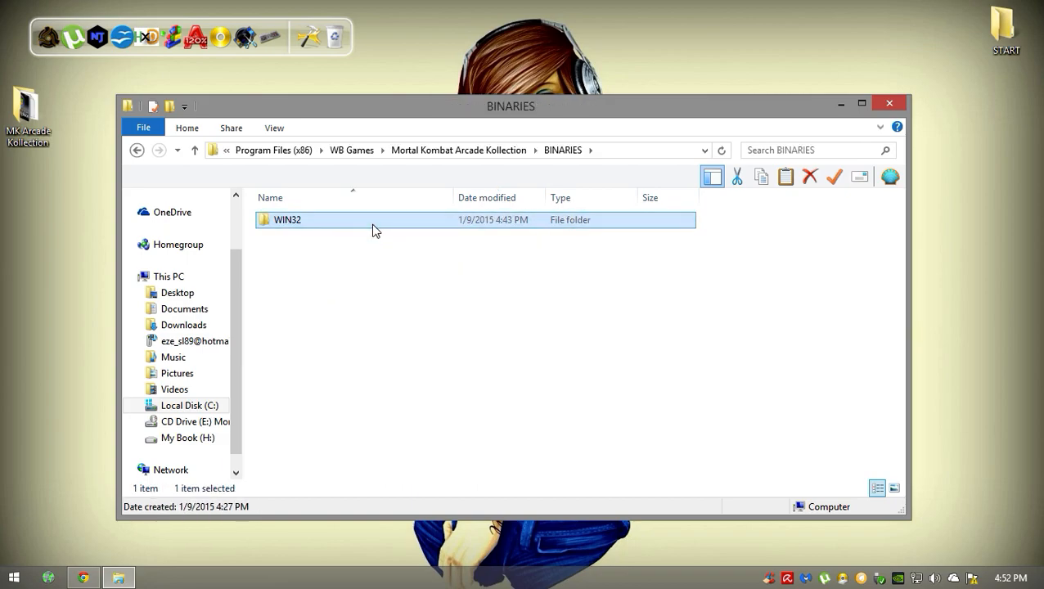
left_click(193, 150)
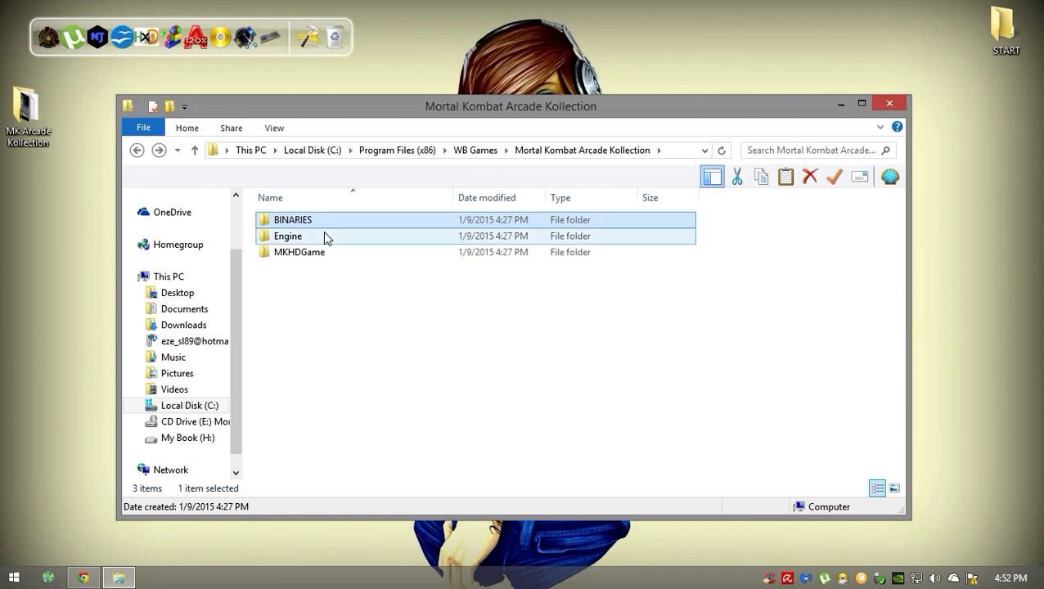
- Look inside the game's Engine > Config folder with its configuration files
double_click(288, 235)
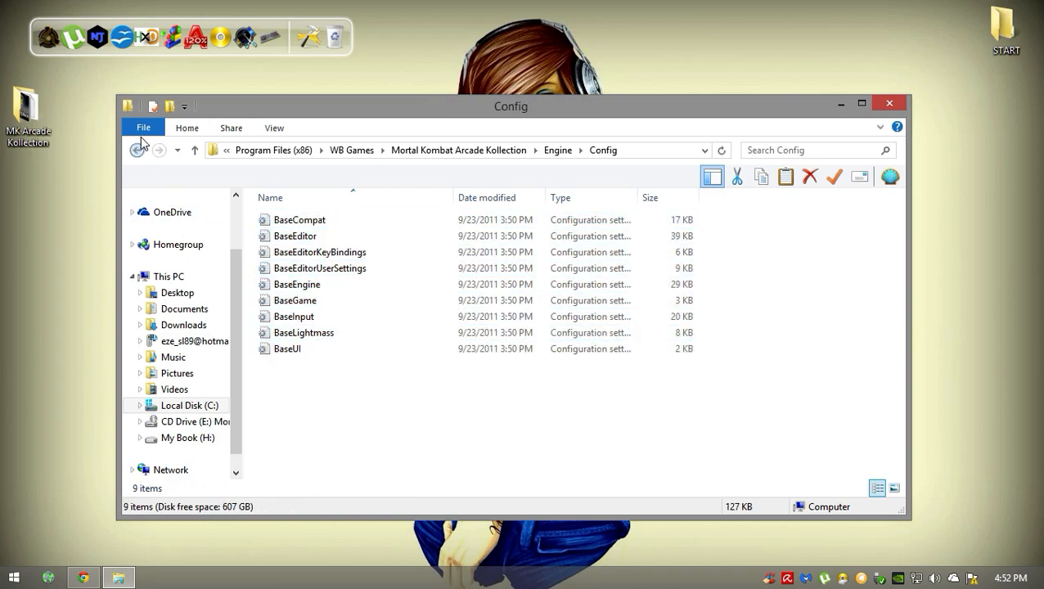
left_click(141, 150)
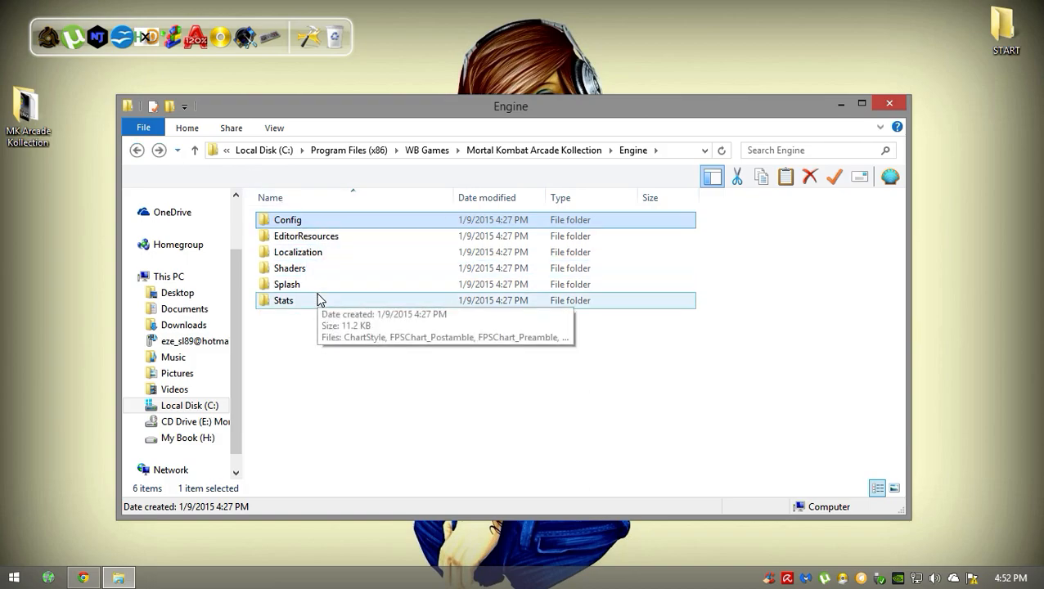
double_click(288, 220)
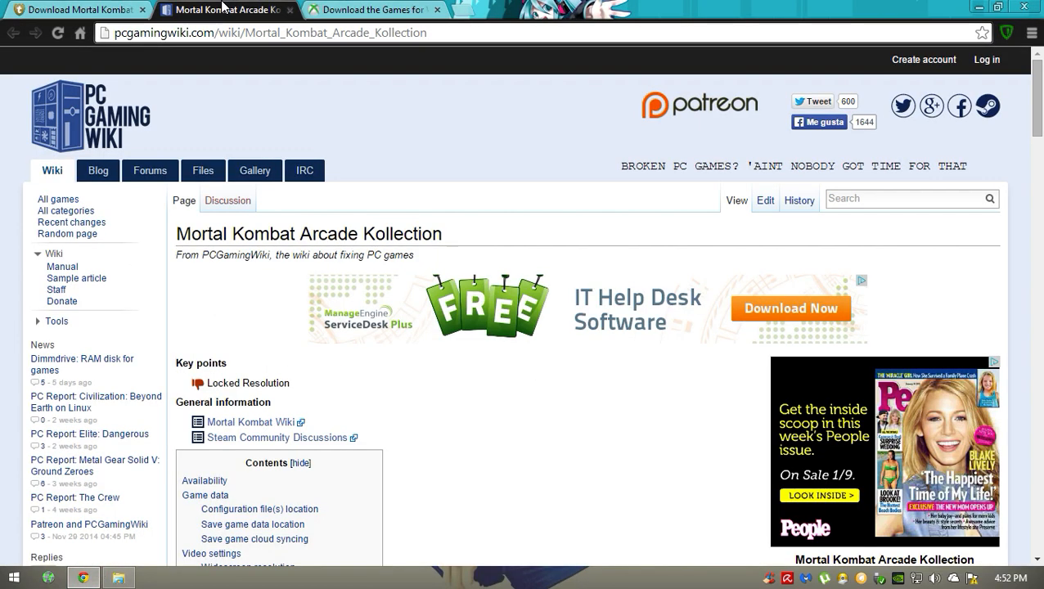
mouse_move(284, 308)
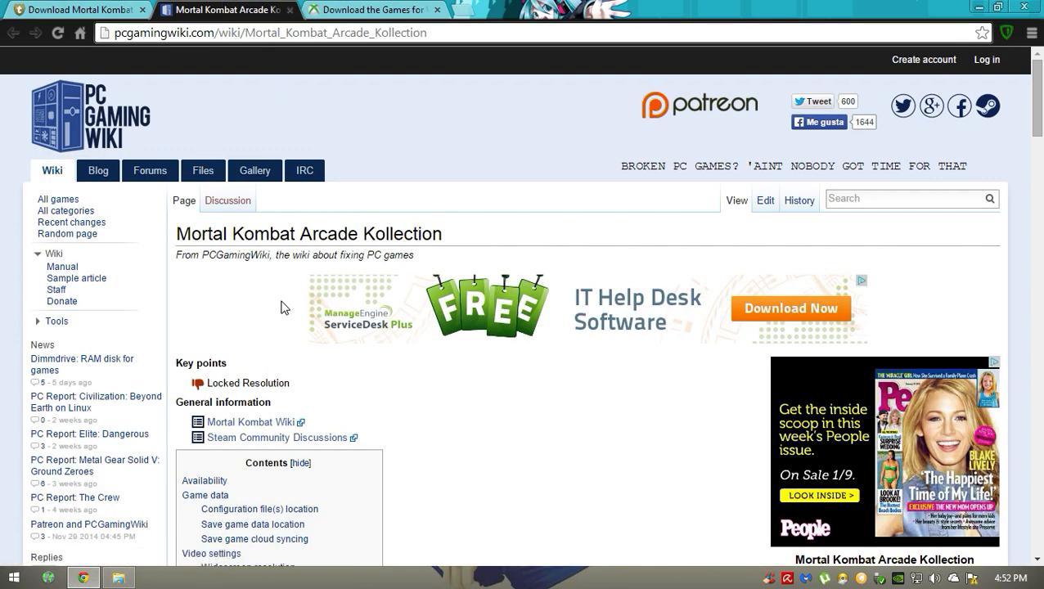
- Scroll the PCGamingWiki page to the config file location and locked 1280x1024 resolution notes
scroll("down", 3)
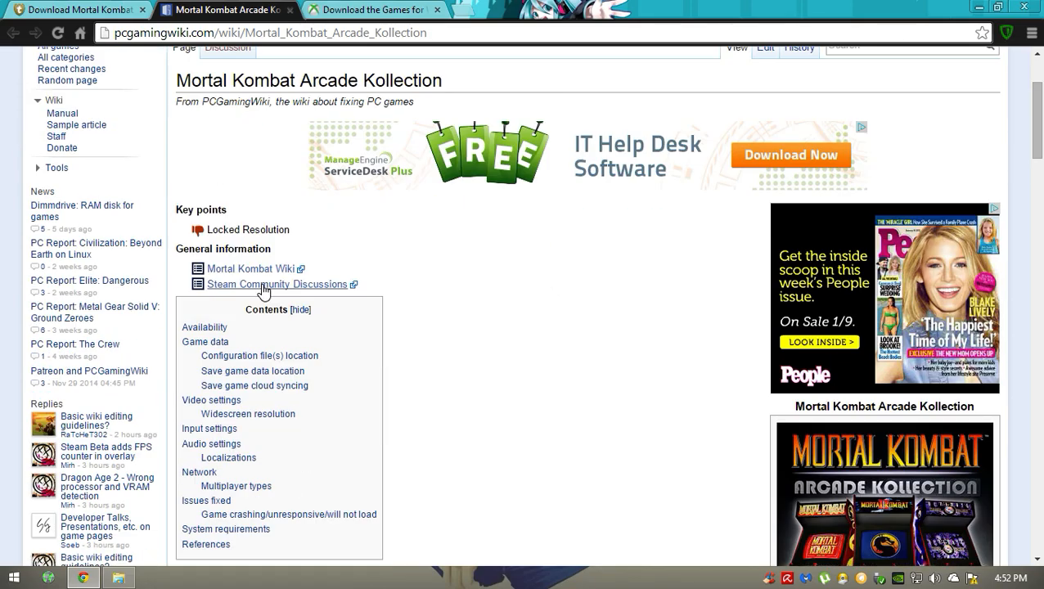
scroll("down", 3)
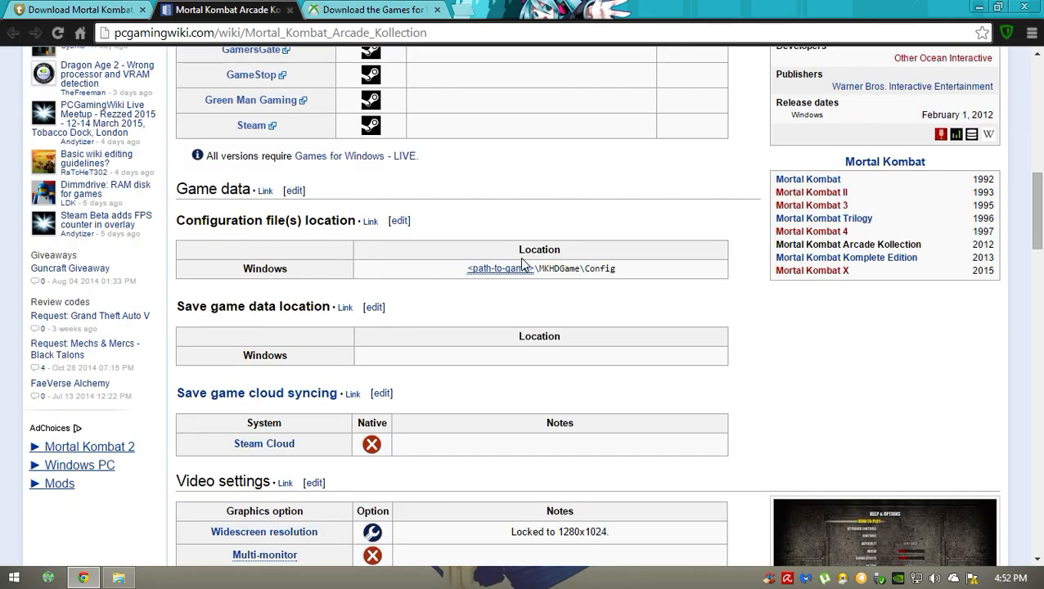
scroll("down", 3)
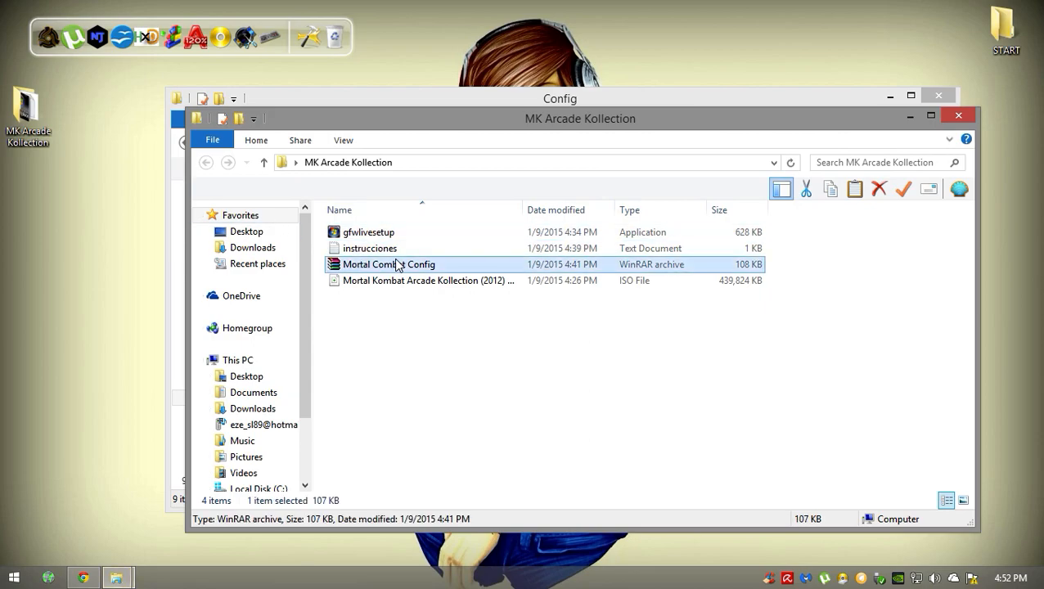
- Look inside the Mortal Combat Config archive and its folder in WinRAR
double_click(388, 263)
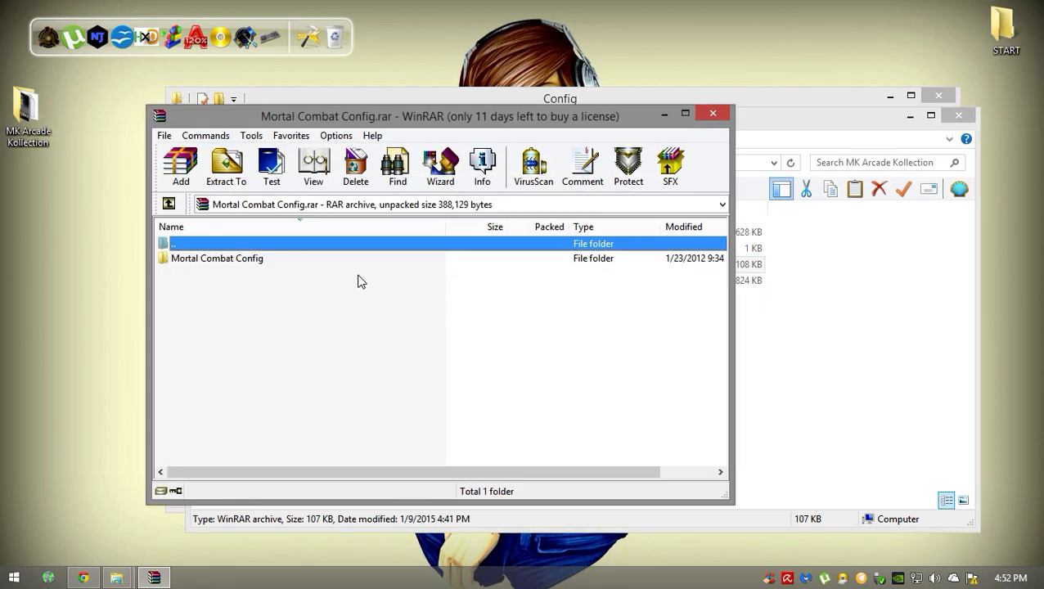
double_click(216, 259)
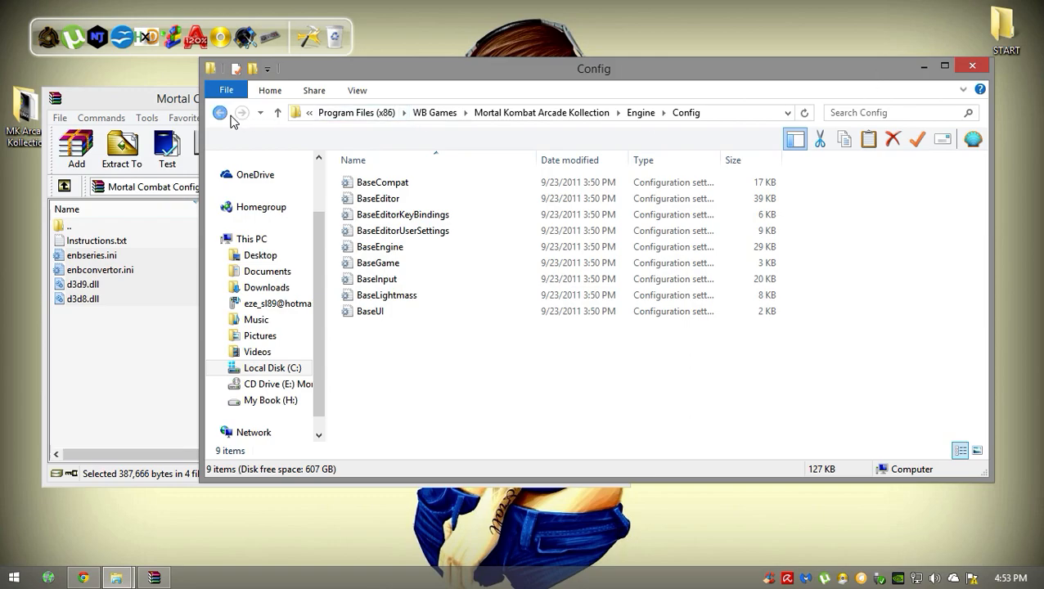
left_click(220, 111)
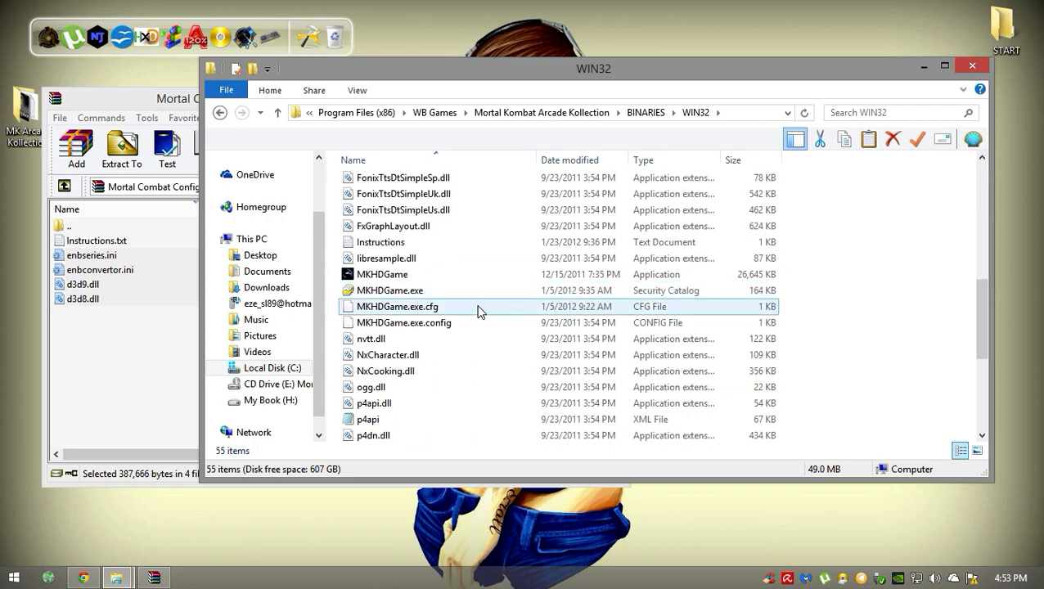
- Return to the game's WIN32 binaries folder and locate the enbseries configuration file
left_click(383, 275)
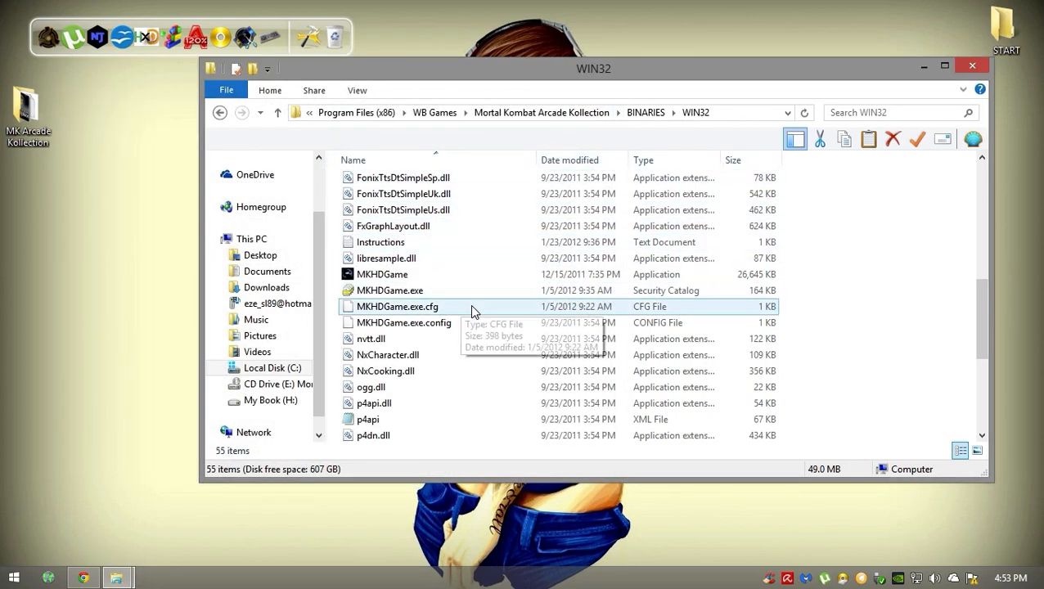
scroll("up", 3)
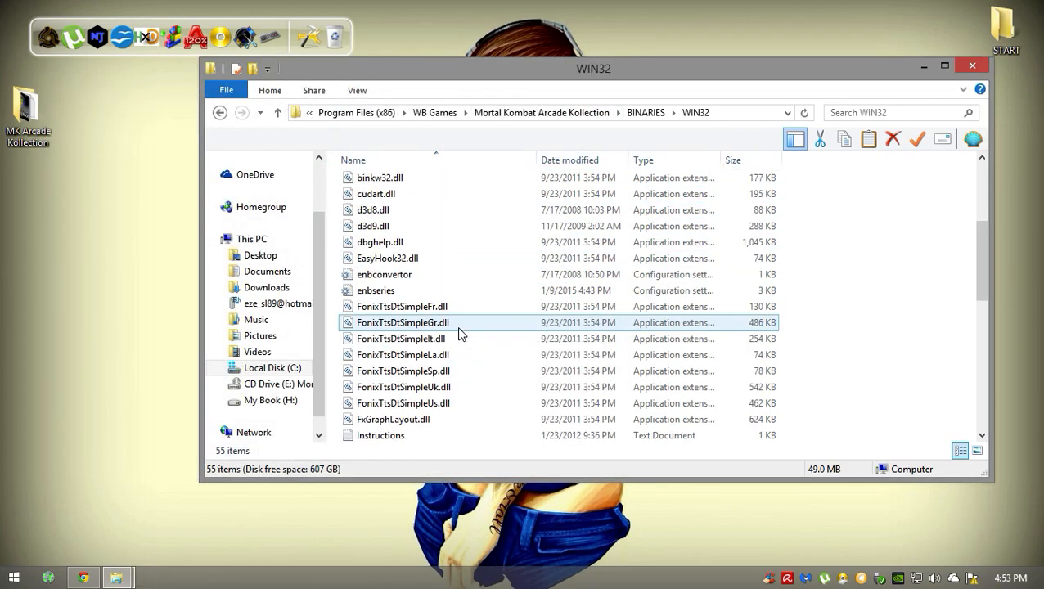
left_click(377, 291)
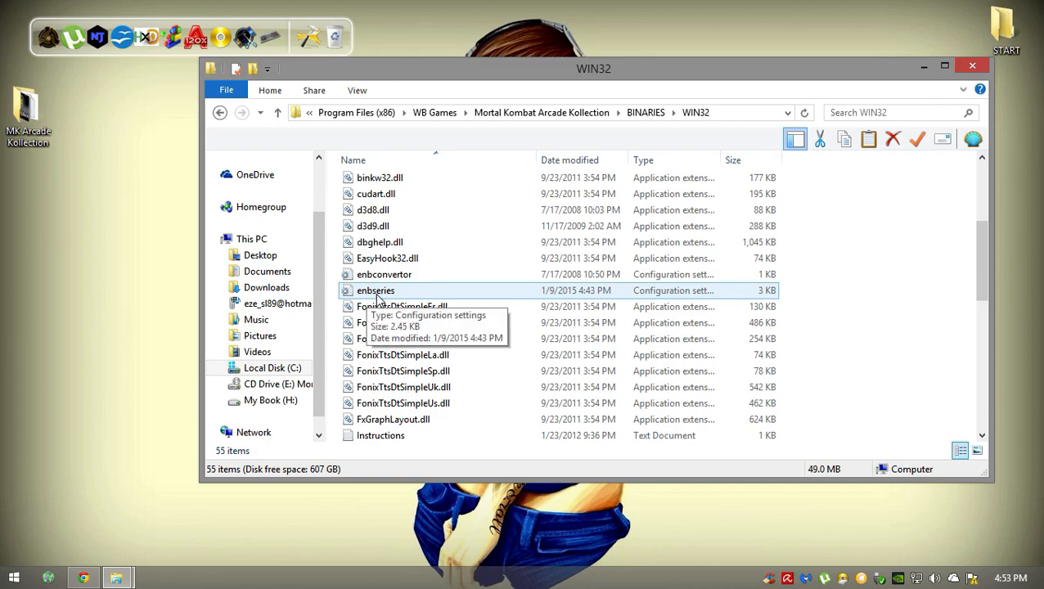
- Edit enbseries in Notepad and search the file for 'display'
double_click(376, 291)
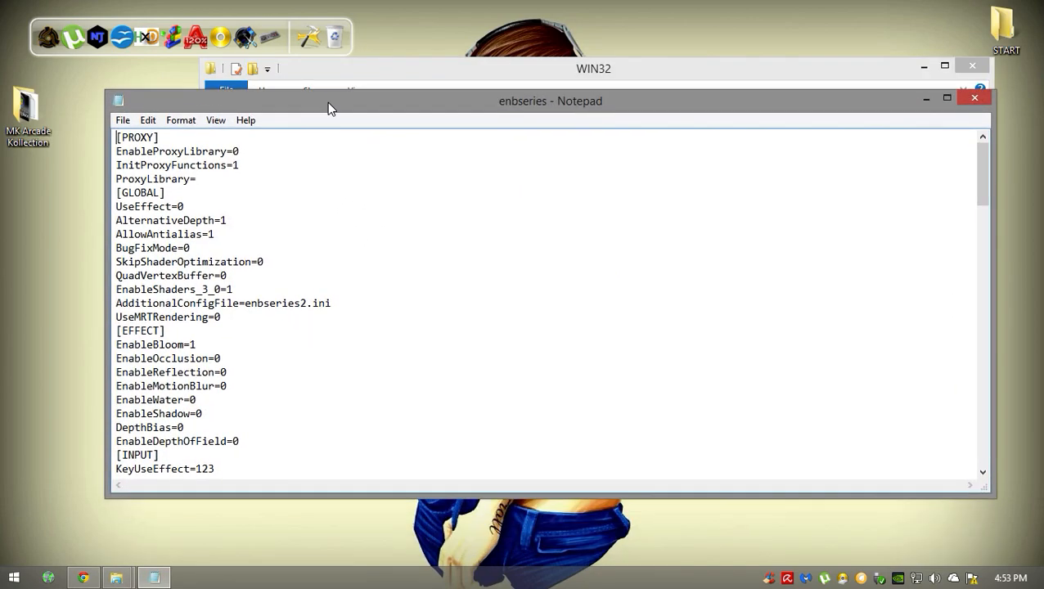
left_click(147, 121)
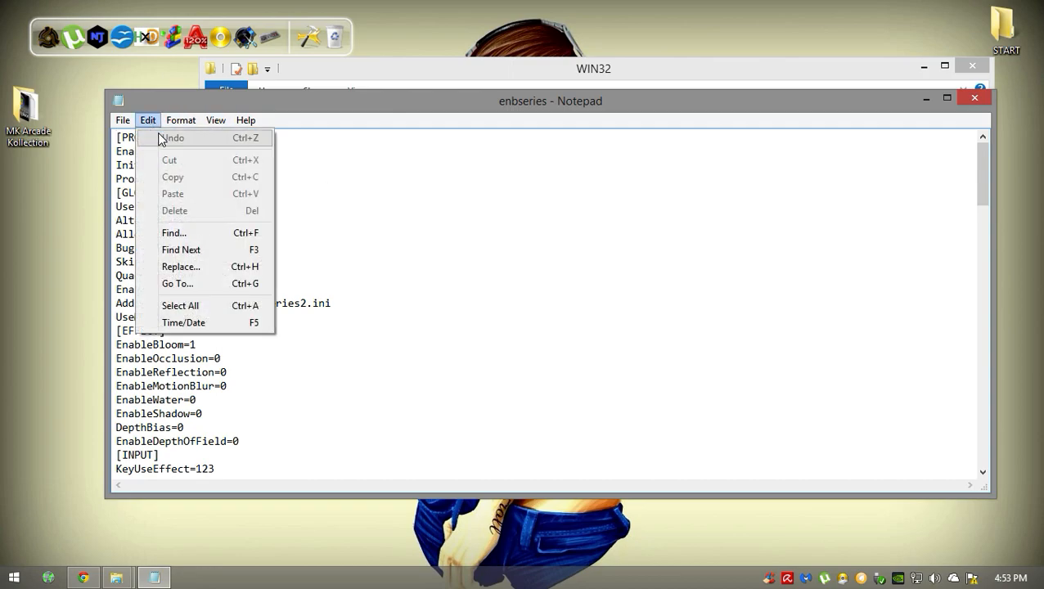
left_click(173, 232)
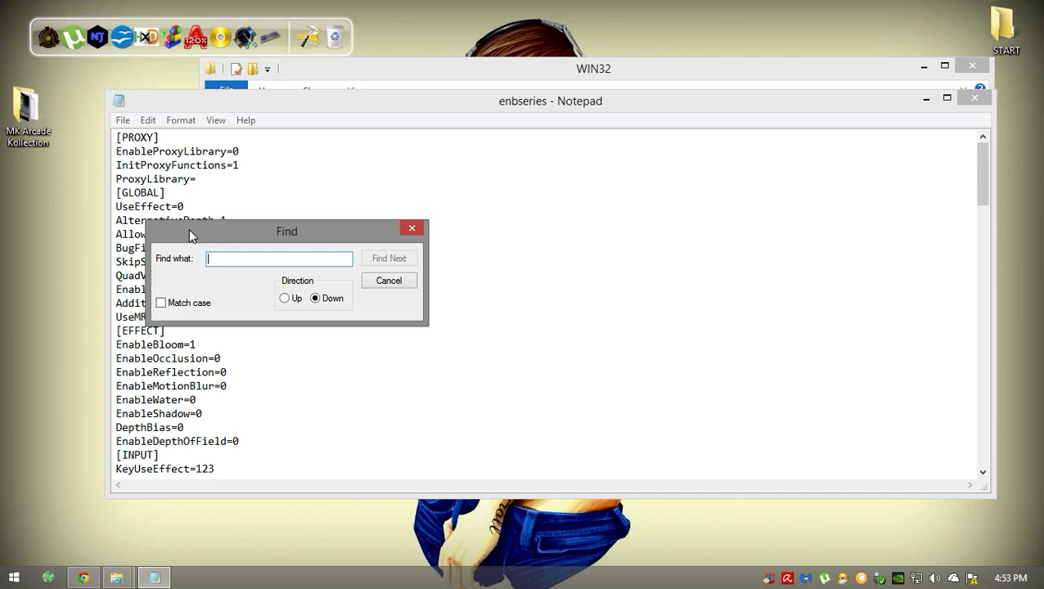
type("displ")
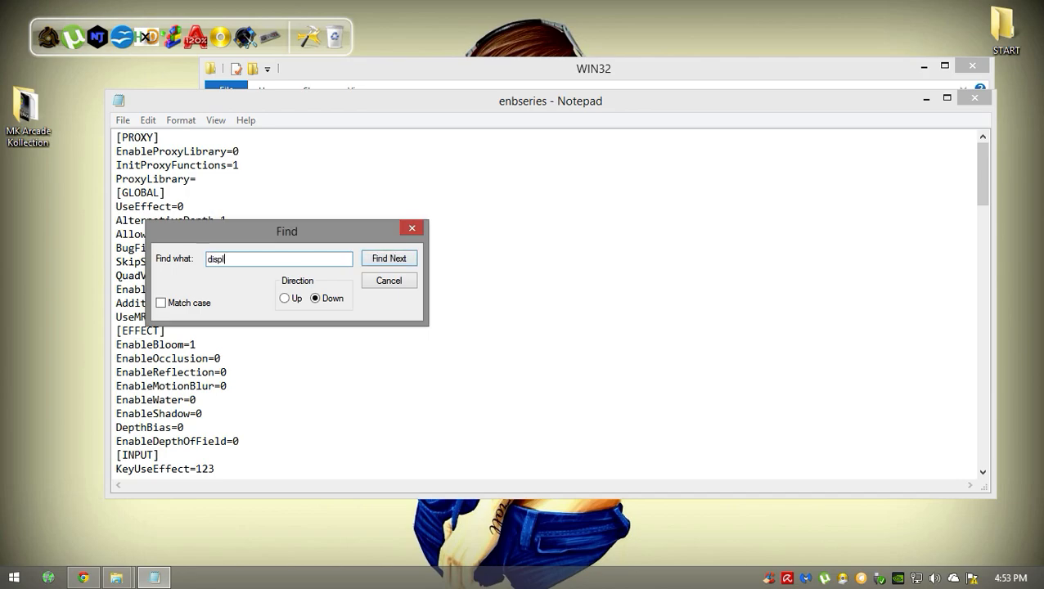
- Step through the display matches to the DisplayWidth=1360 and DisplayHeight=768 lines, then dismiss Find
left_click(389, 259)
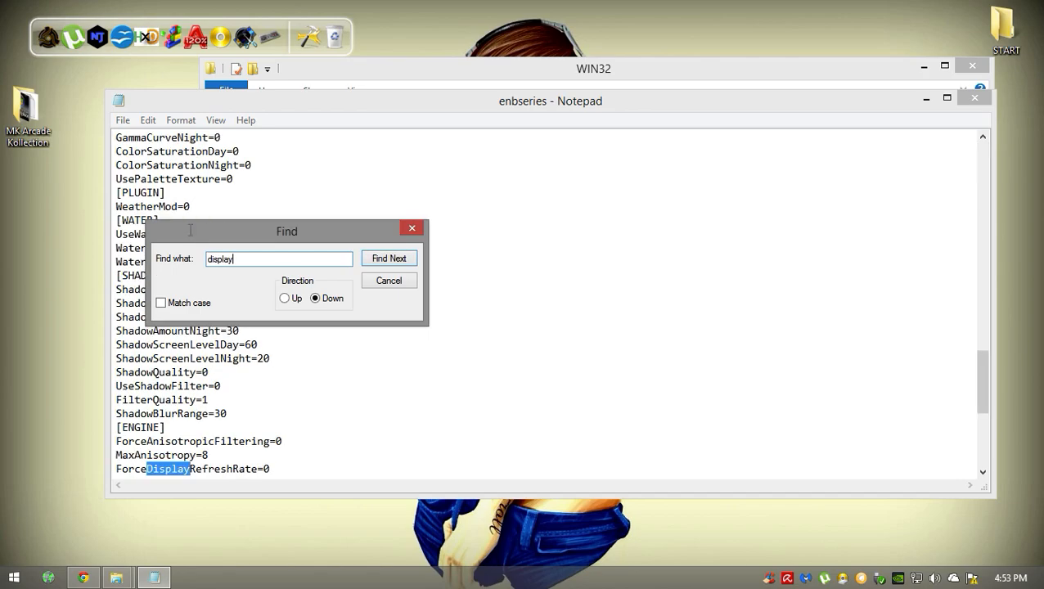
left_click(390, 258)
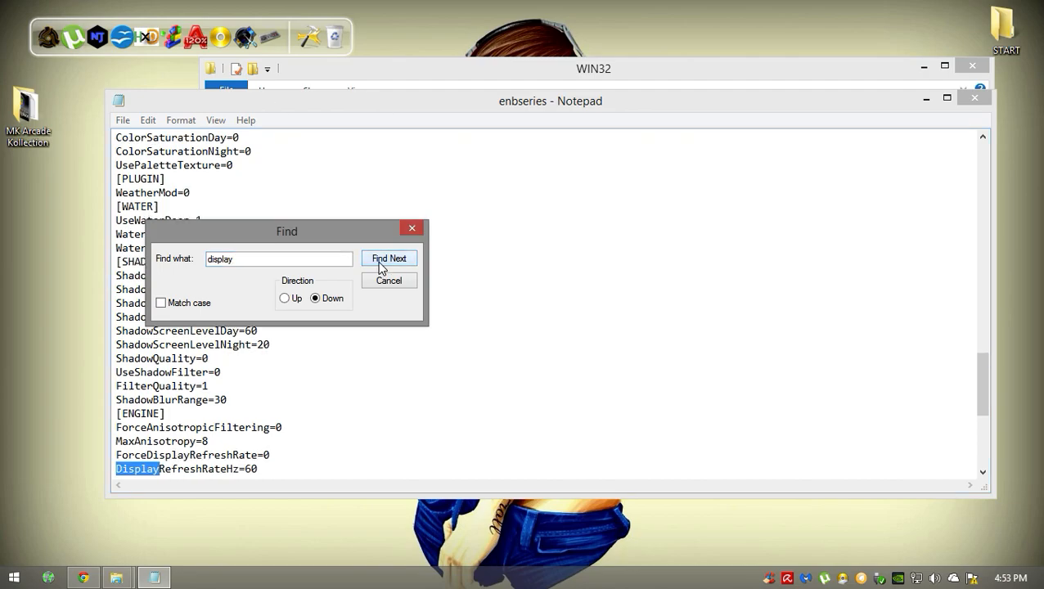
left_click(390, 259)
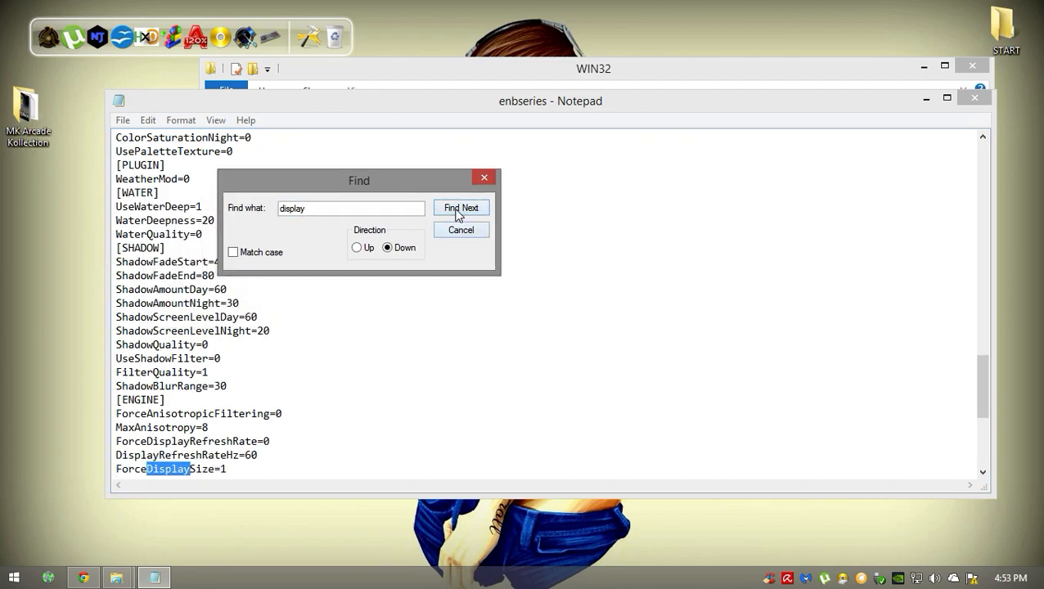
left_click(461, 206)
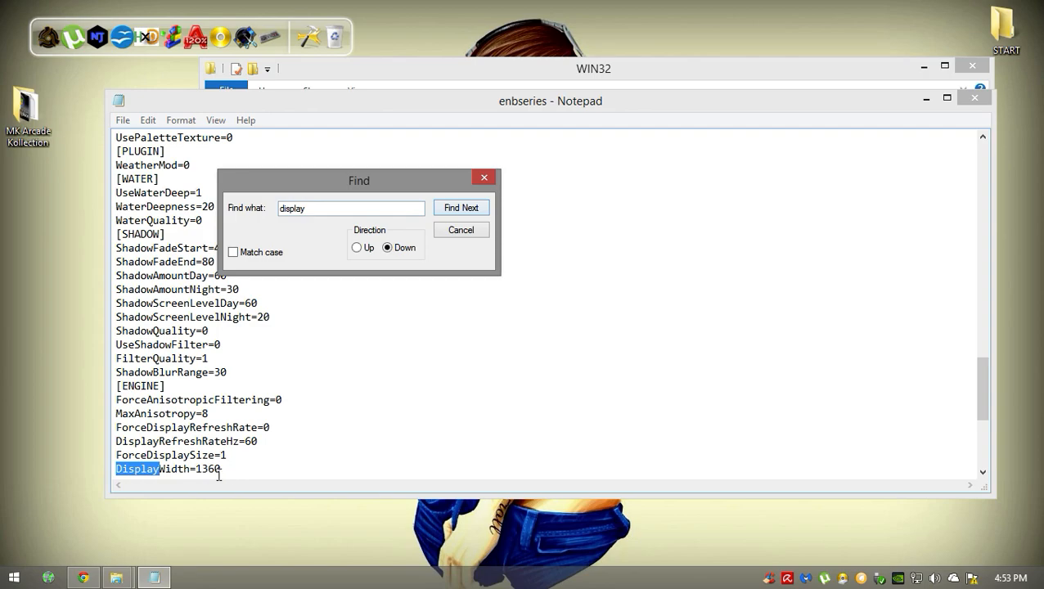
left_click(461, 206)
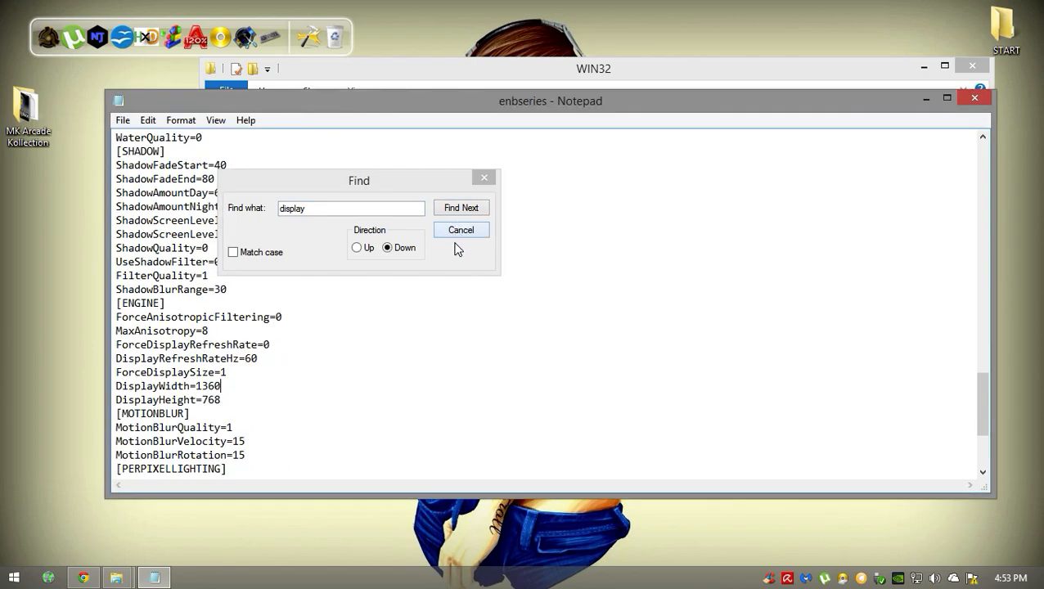
left_click(461, 206)
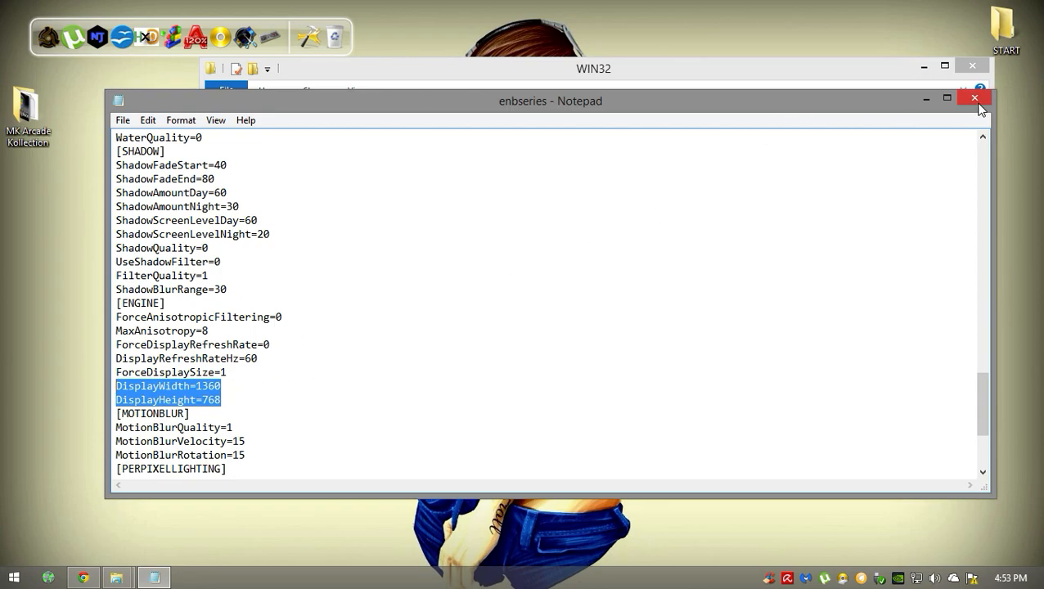
- Close the settings file and launch the MKHDGame application from the WIN32 folder
left_click(975, 98)
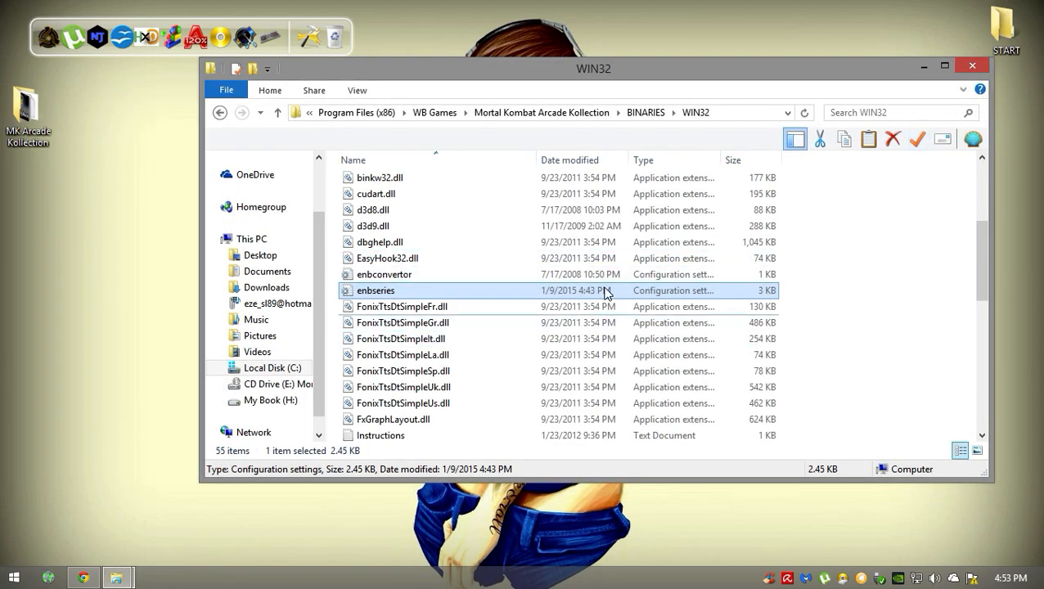
mouse_move(541, 302)
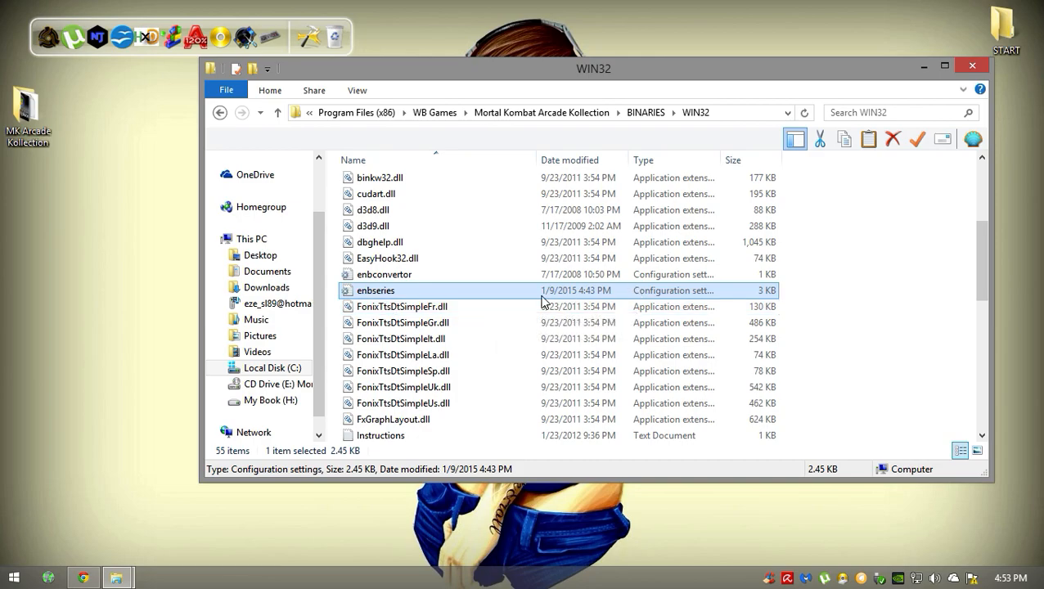
scroll("down", 3)
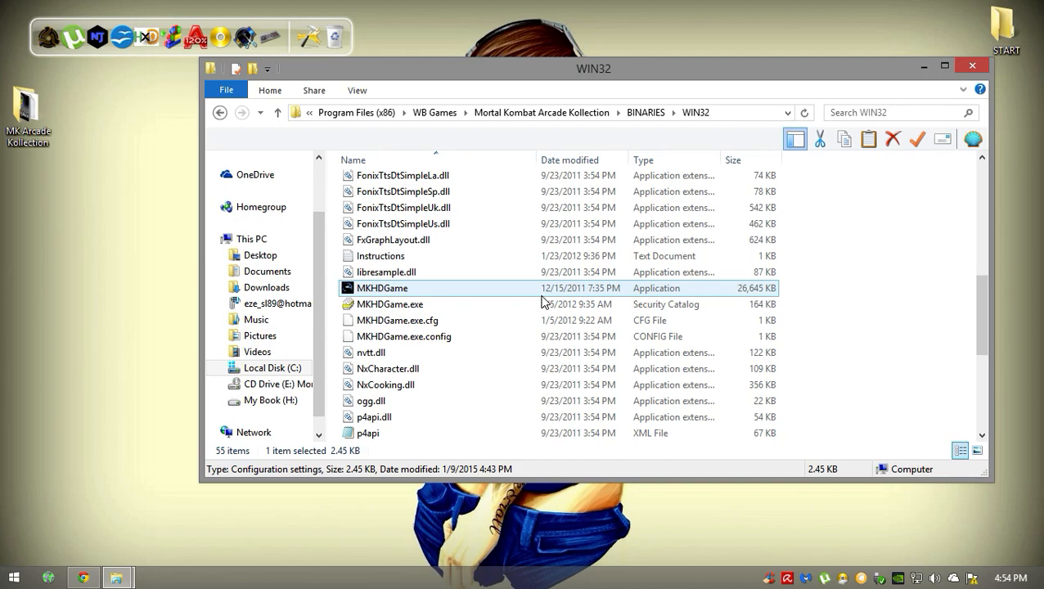
left_click(383, 288)
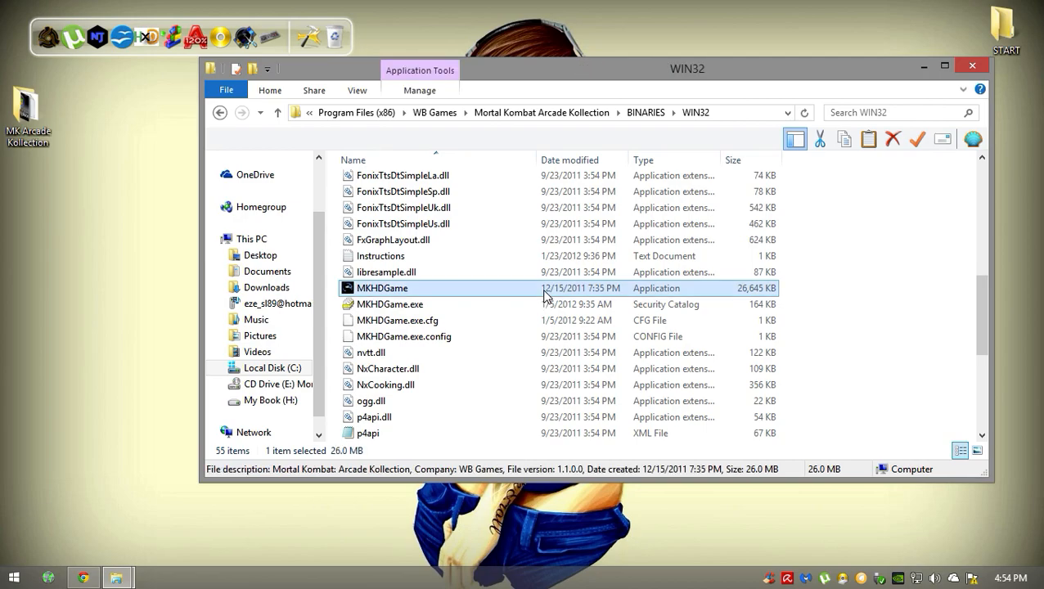
double_click(381, 288)
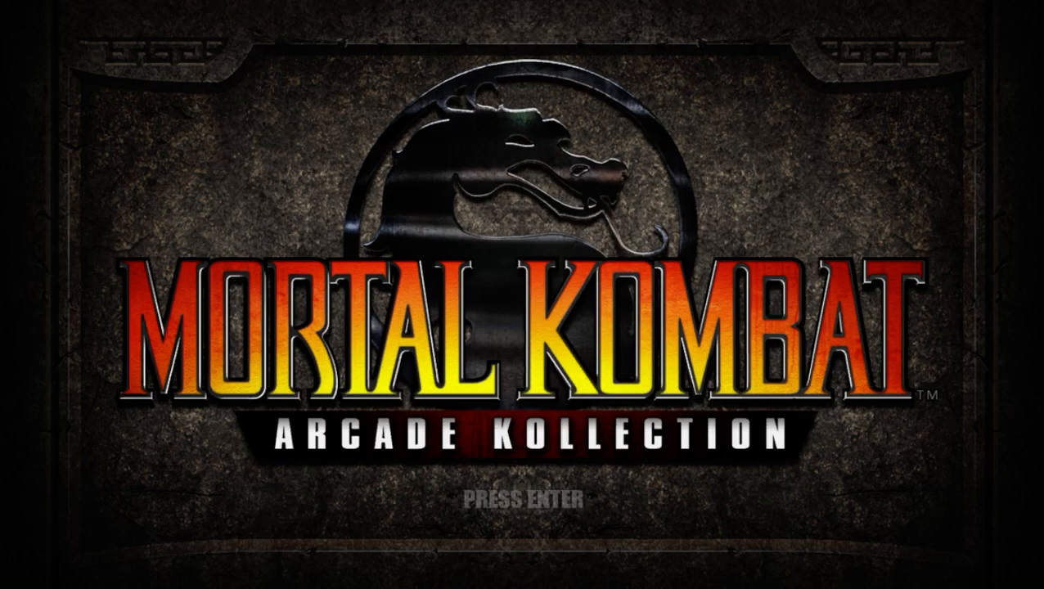
- Pass the title screen, switch the game to Ultimate Mortal Kombat 3 and highlight Start Game
key("Return")
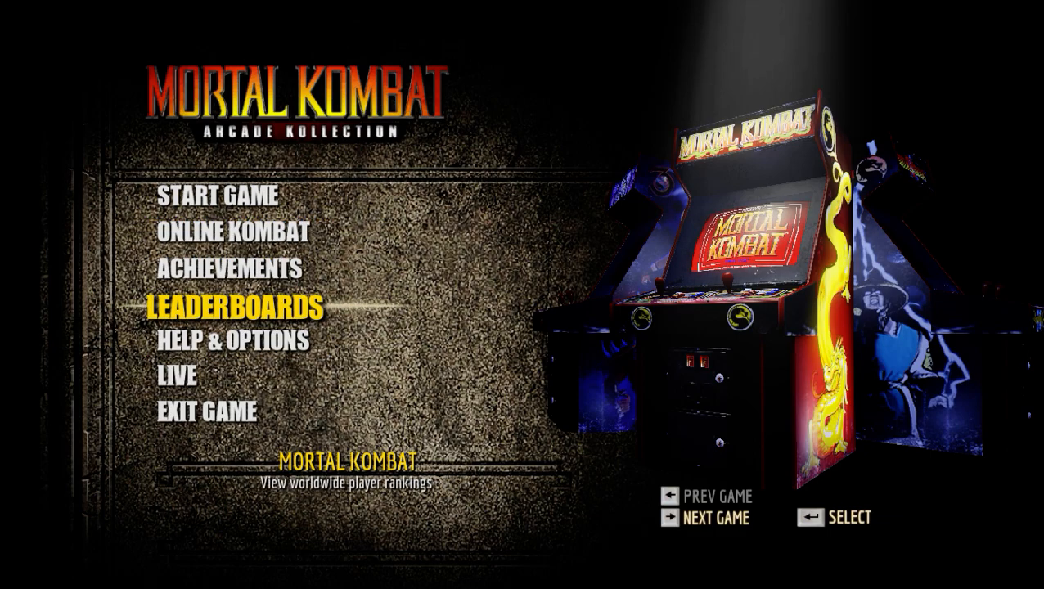
left_click(713, 517)
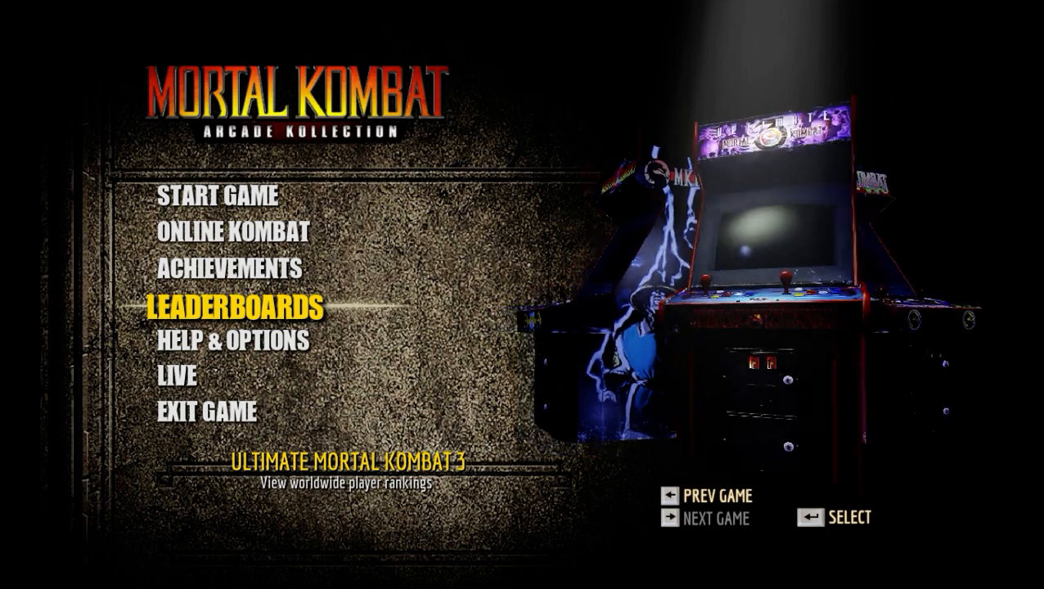
key("up")
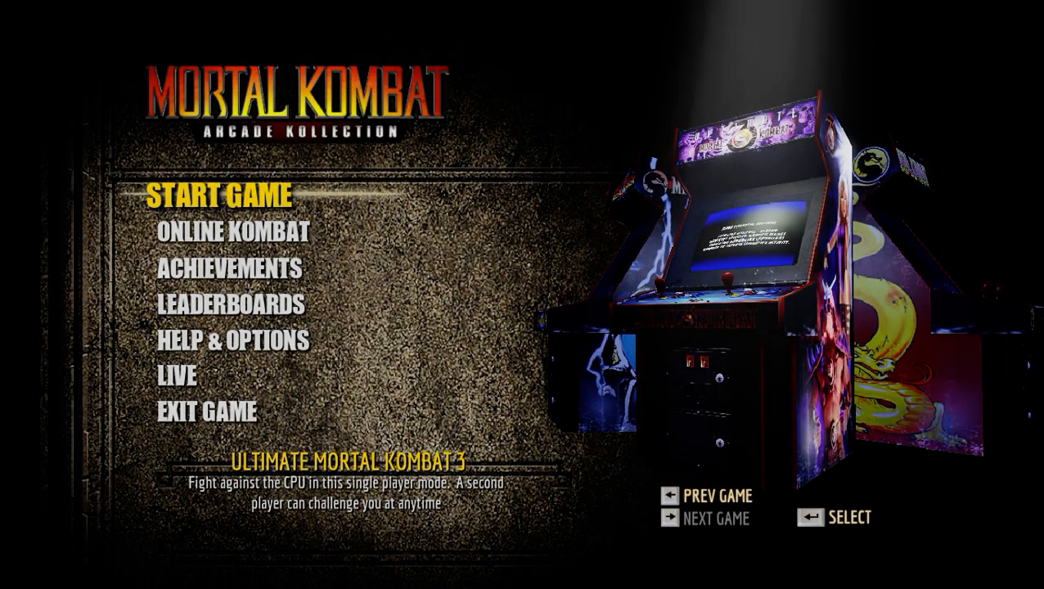
- Start a single-player UMK3 game, confirming the fighter and choosing the Novice tower
left_click(220, 197)
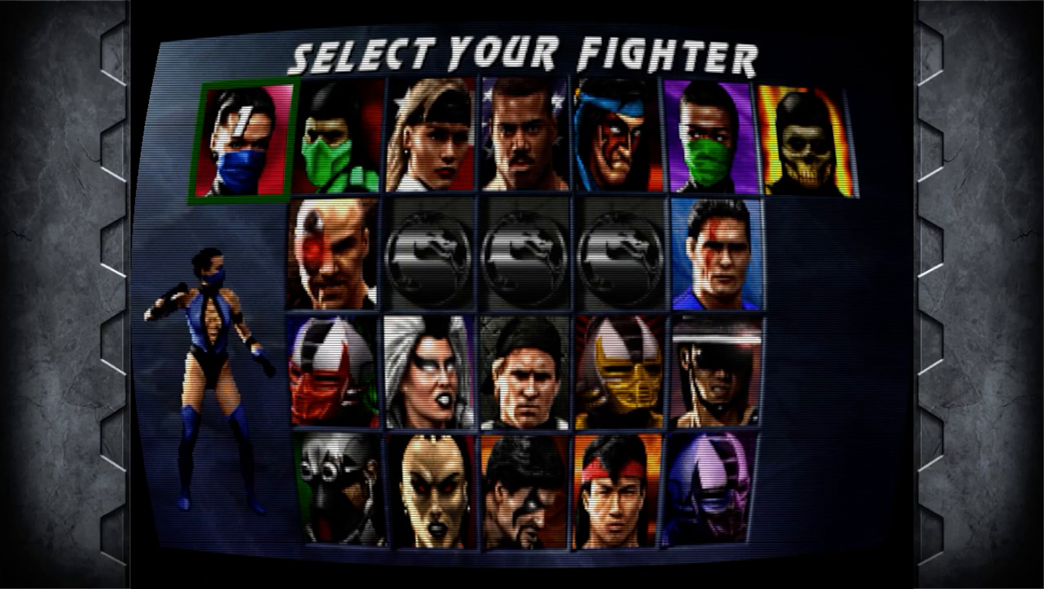
key("Right")
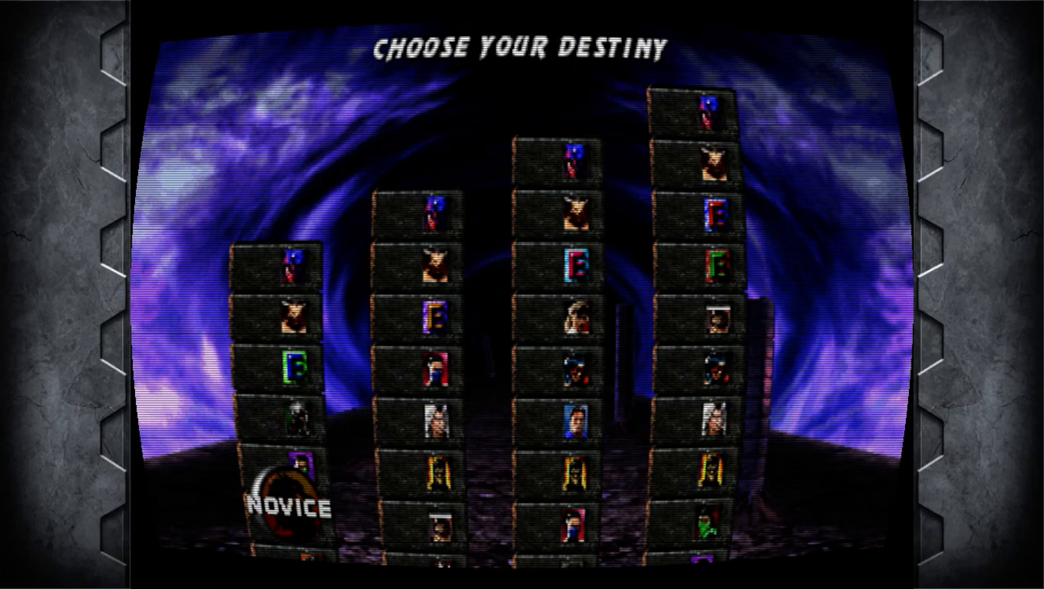
key("Right")
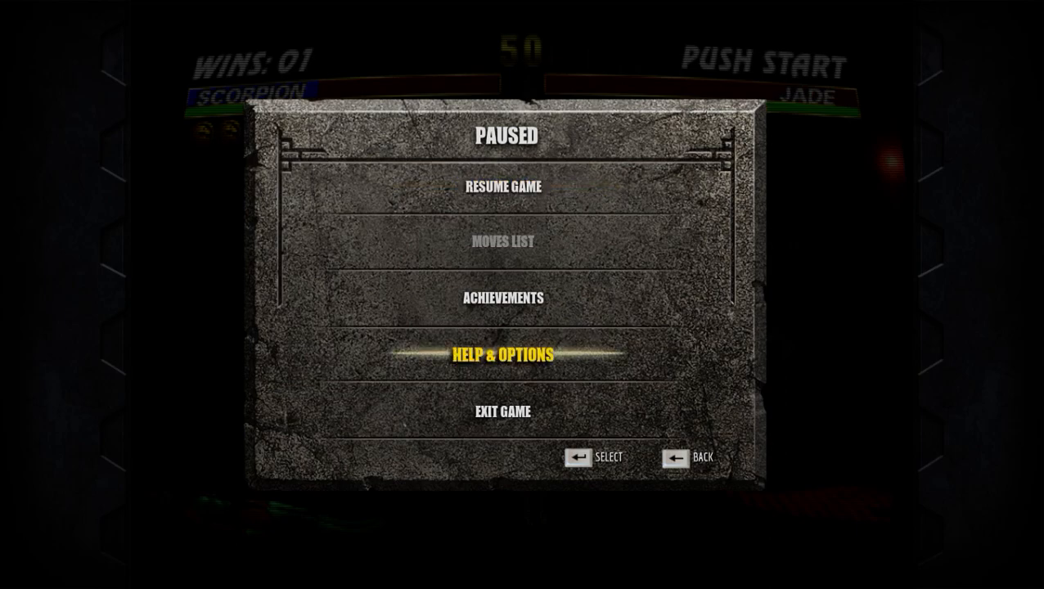
- Quit the match back to the main menu and exit the game to the desktop
key("down")
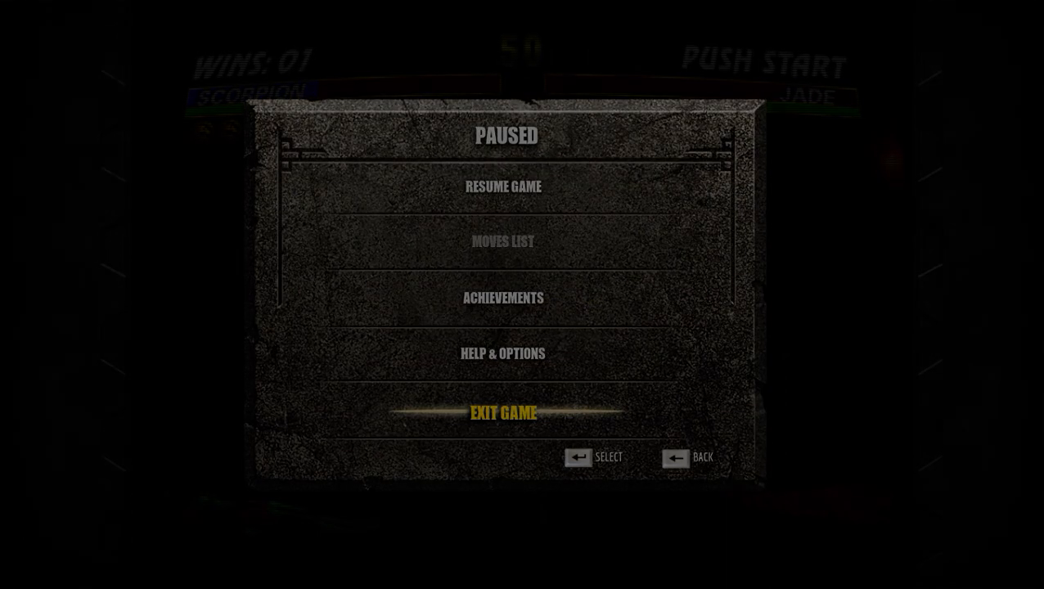
left_click(503, 412)
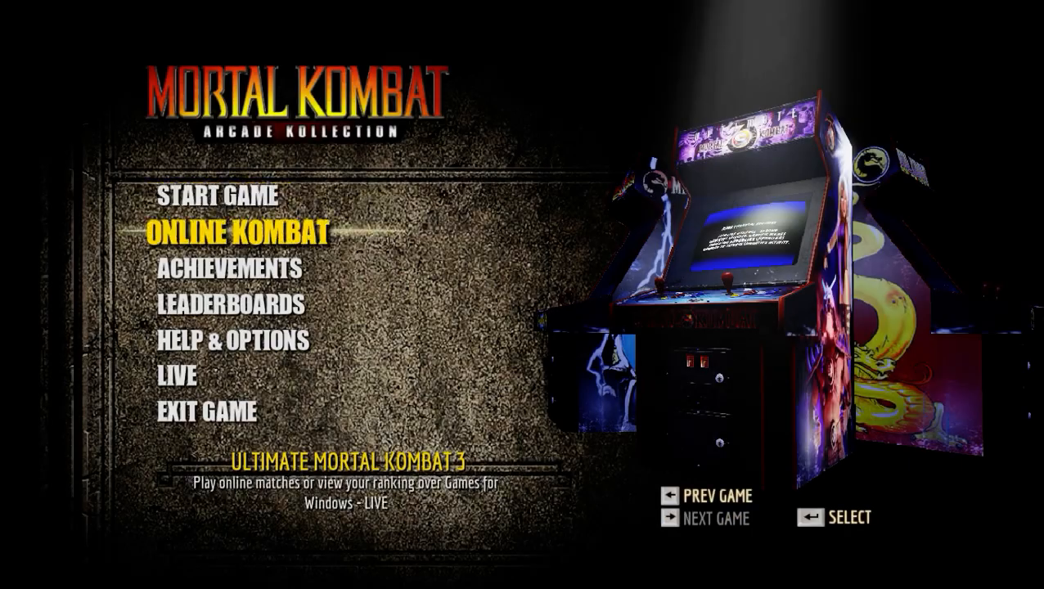
left_click(207, 412)
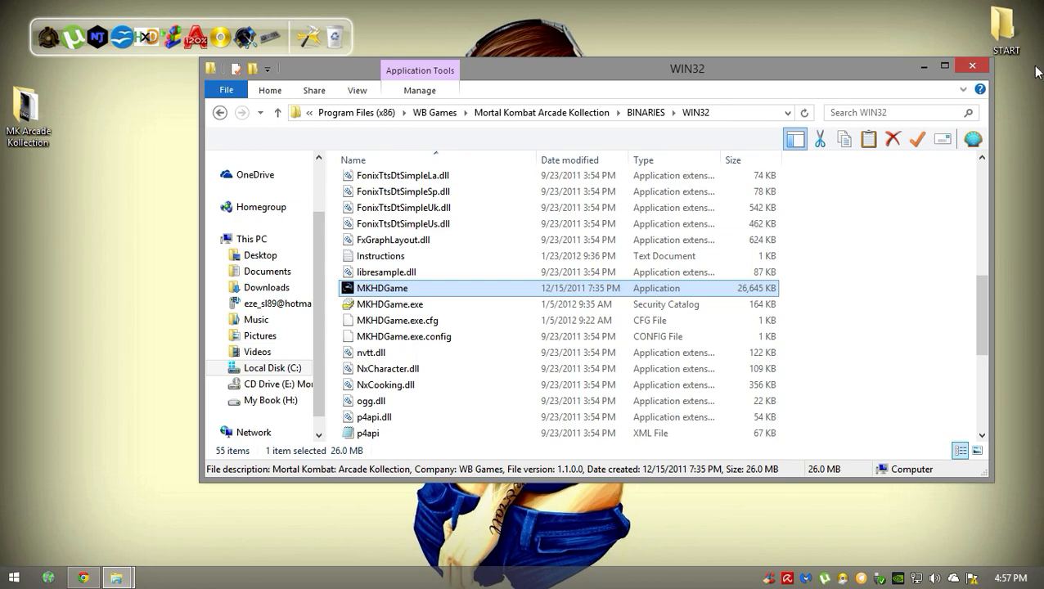
- Close the WIN32 Explorer window, leaving only the desktop showing
left_click(972, 65)
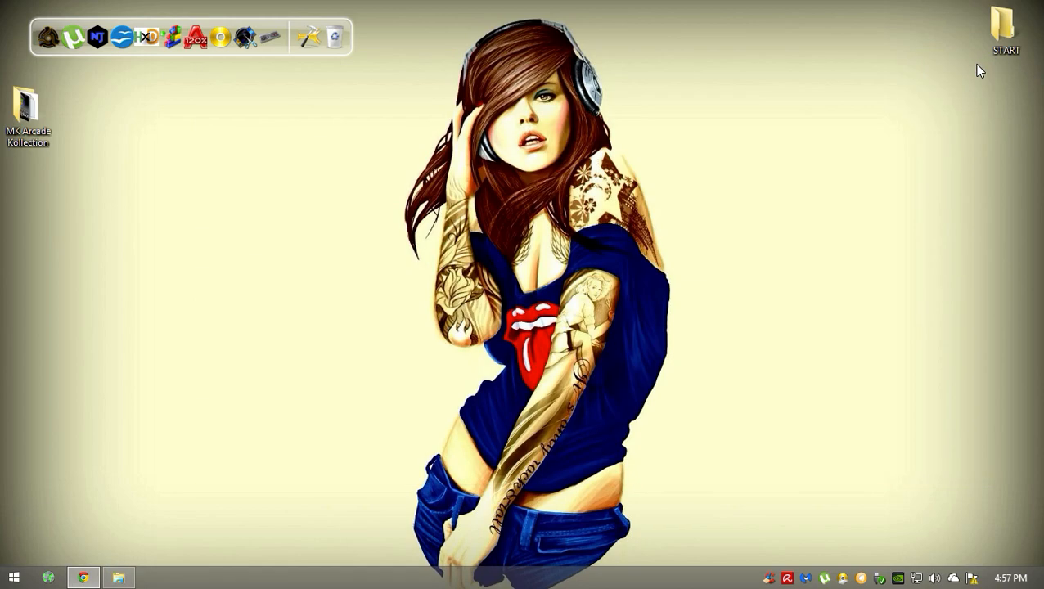
mouse_move(615, 89)
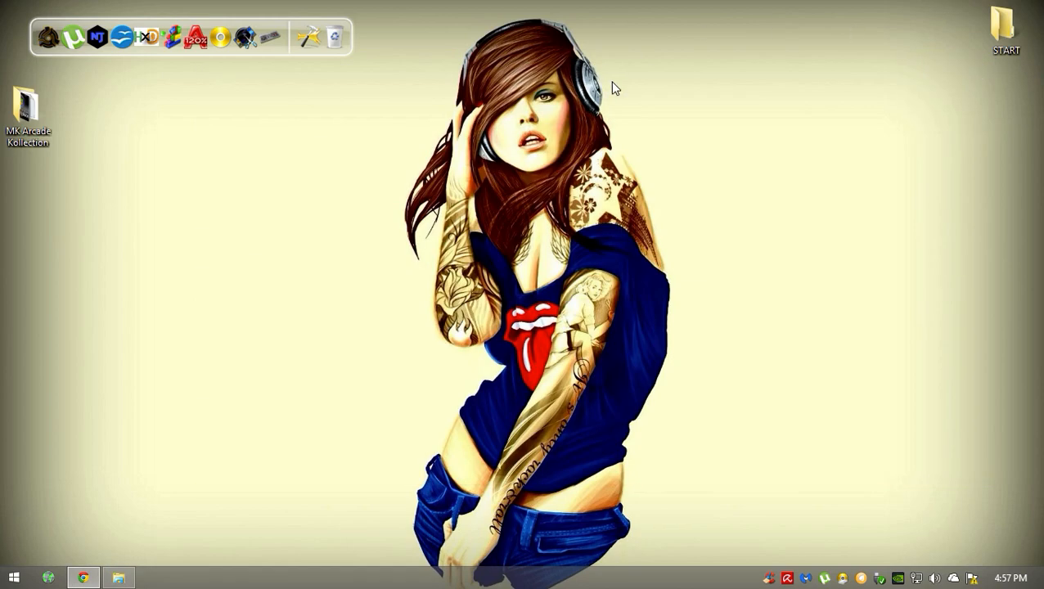